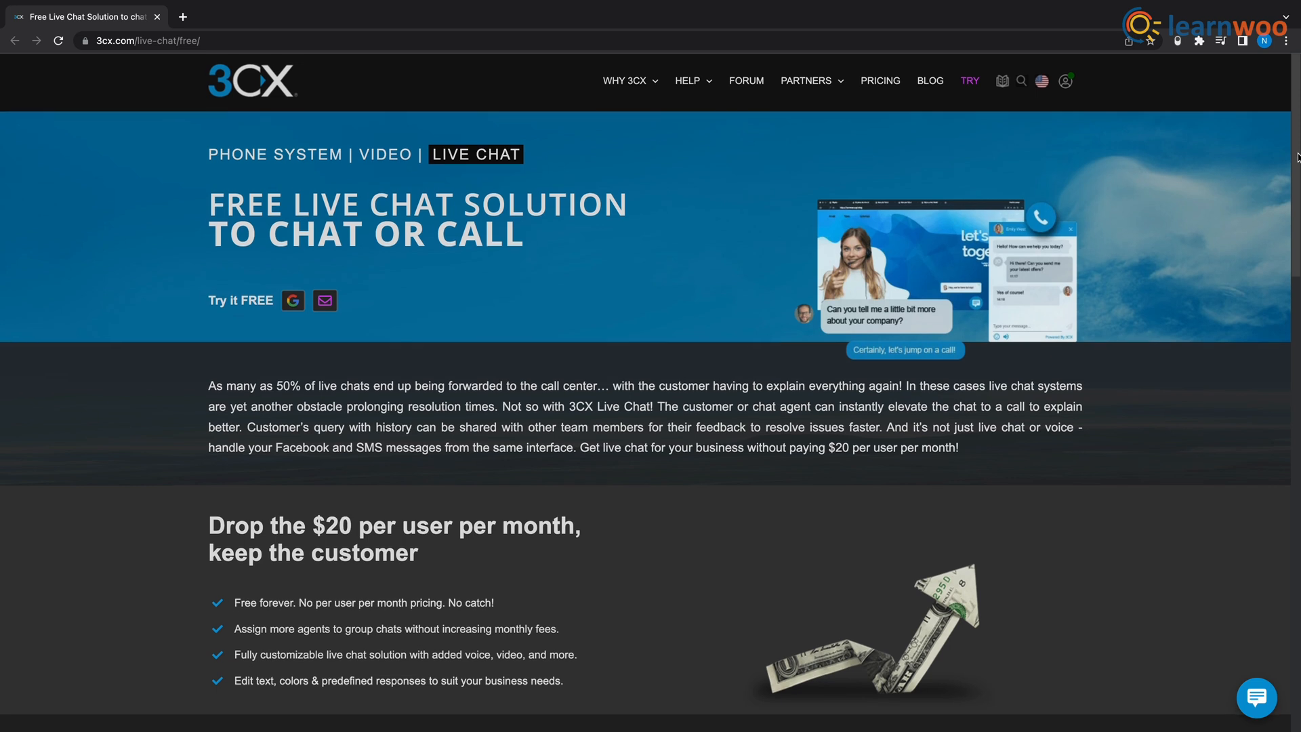
Step: Scroll through the feature lists on the 3CX free live chat page
scroll(down, 3)
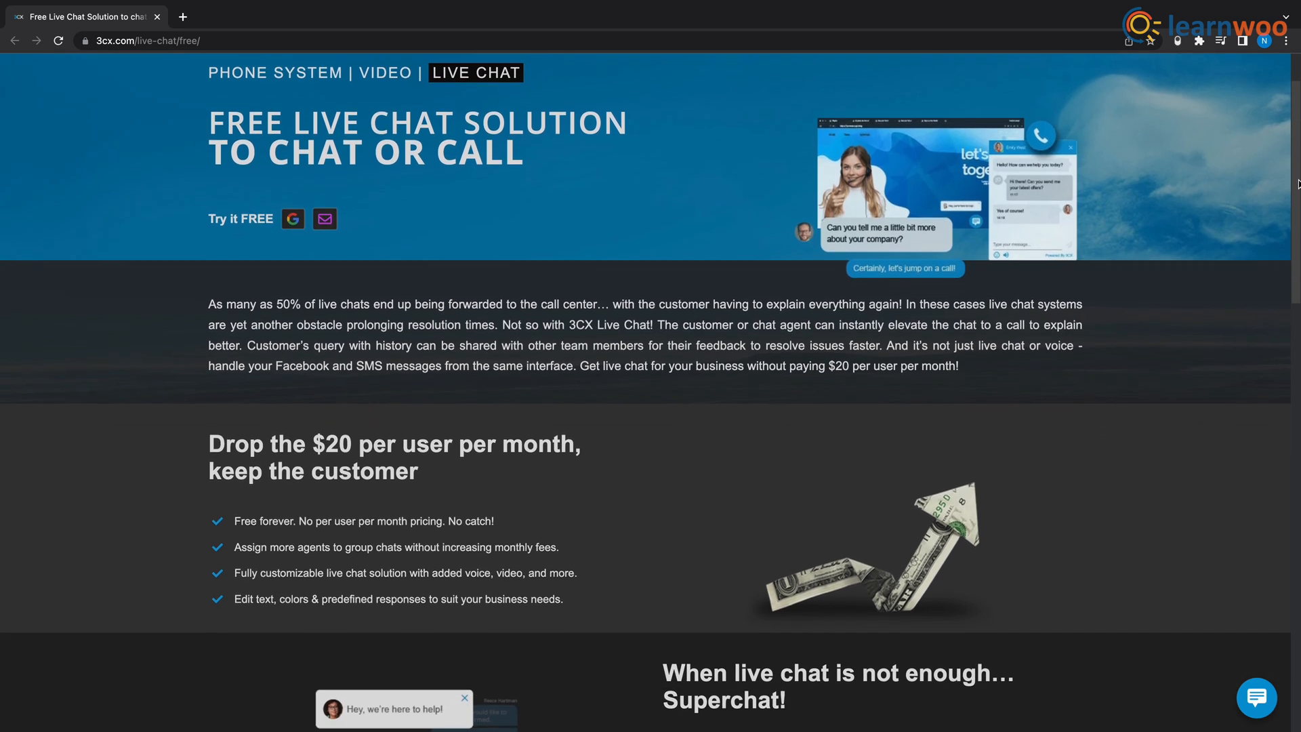
scroll(down, 3)
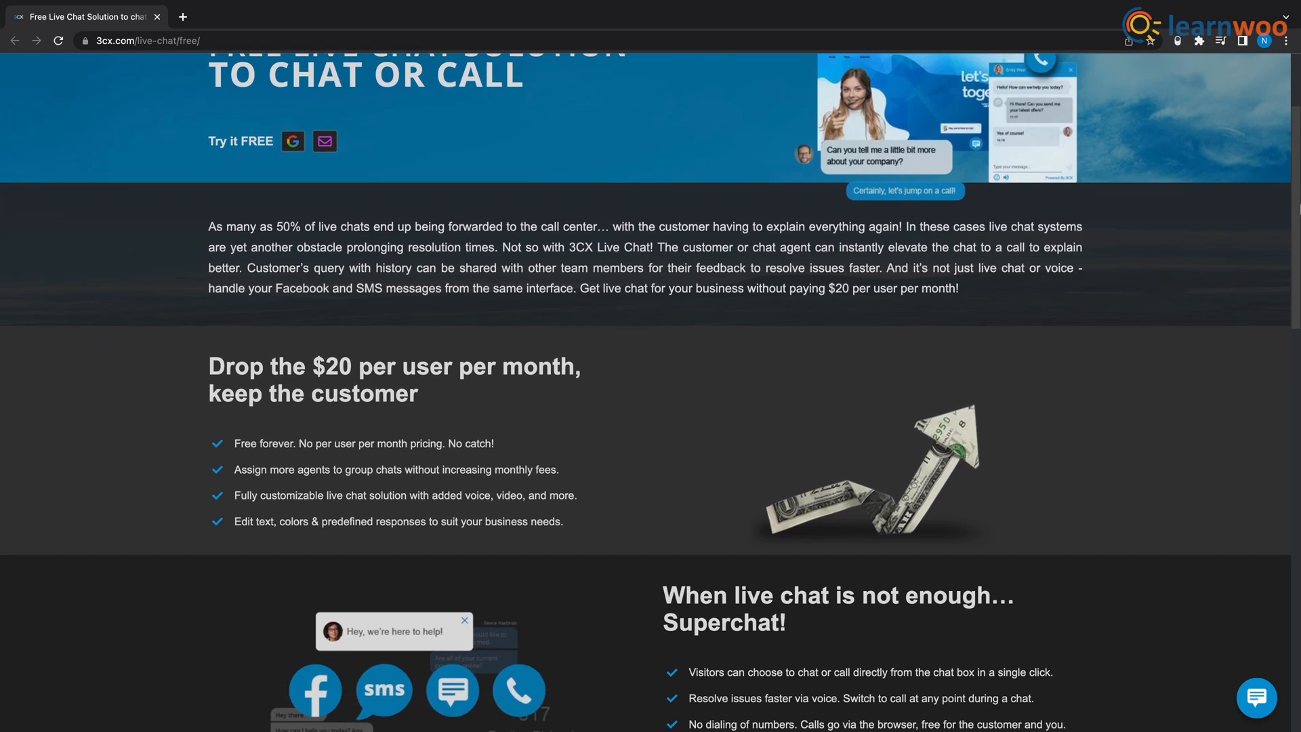
scroll(down, 3)
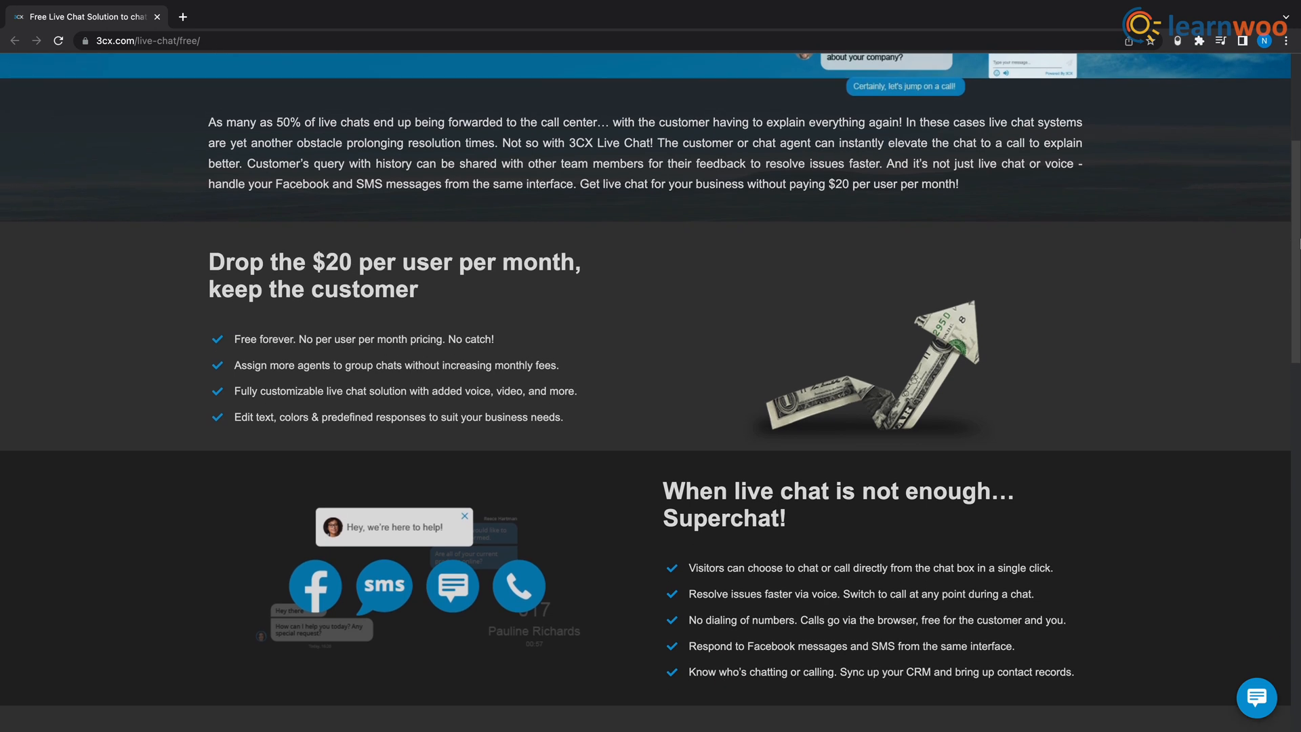
scroll(down, 3)
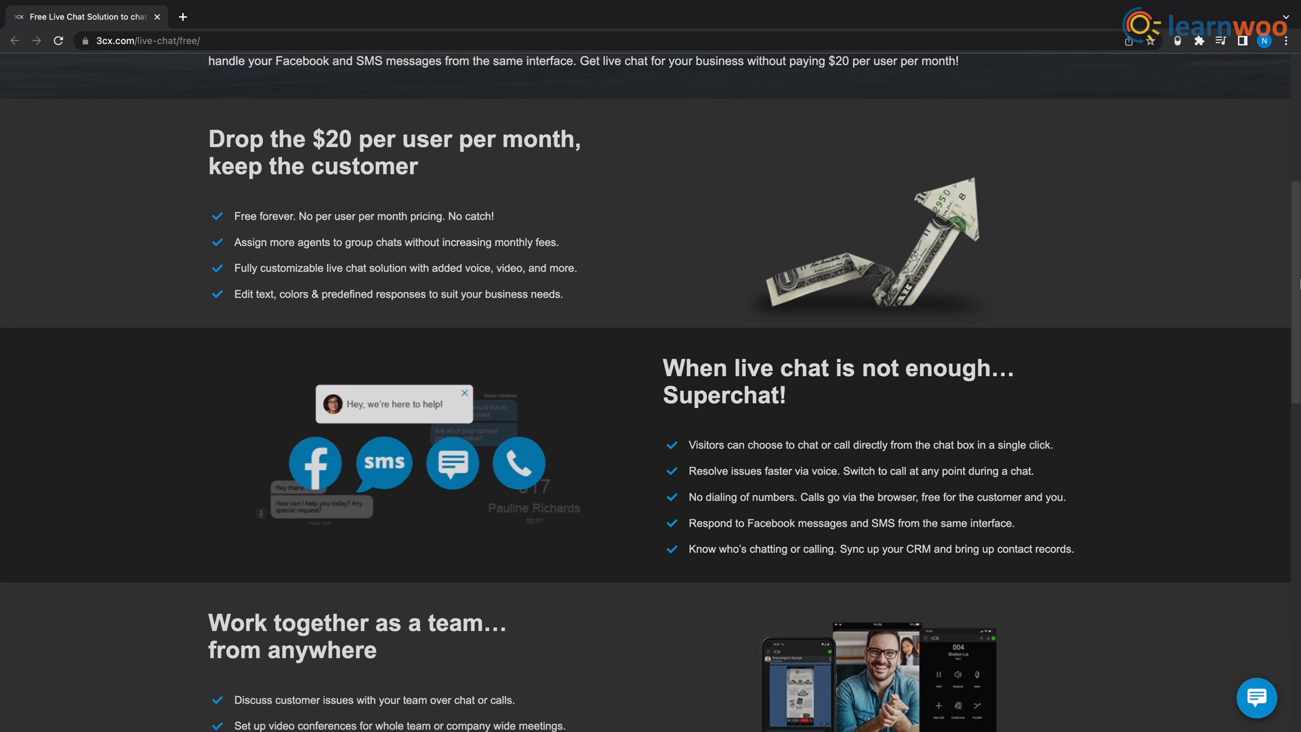
scroll(down, 3)
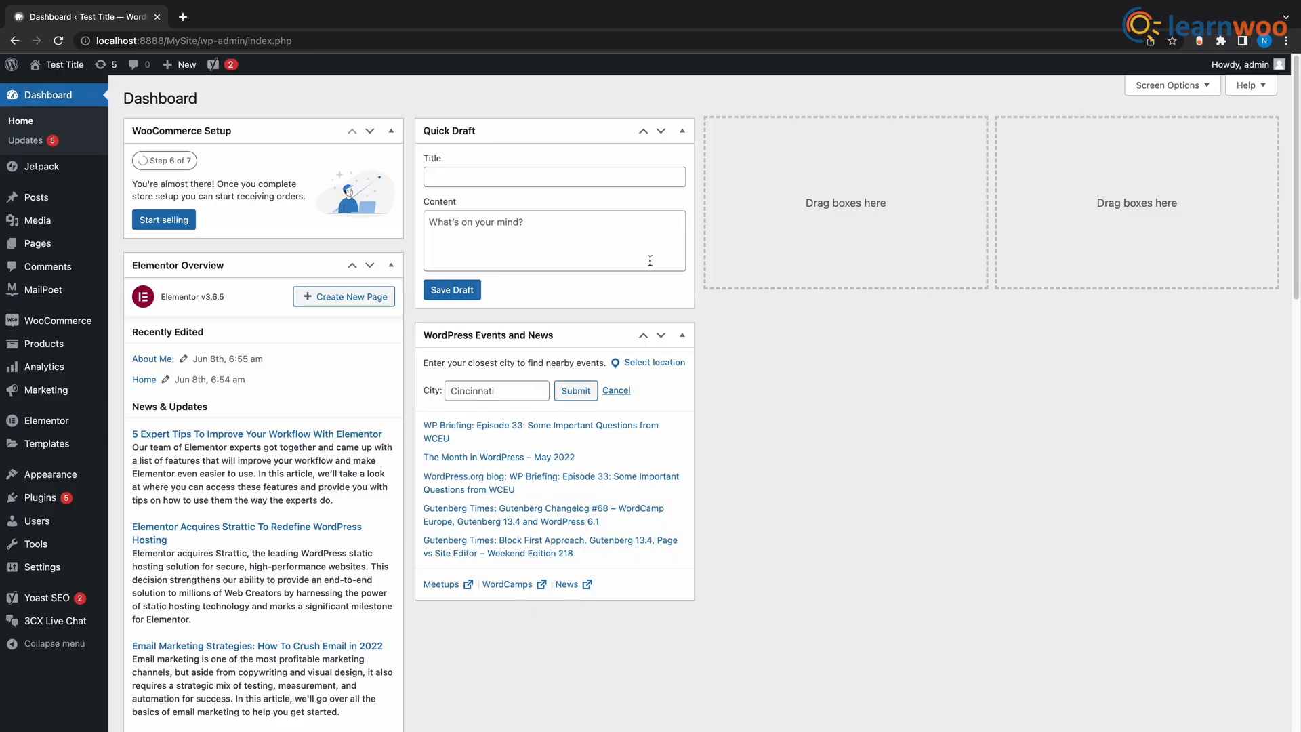
Step: Update the 3CX Free Live Chat plugin and follow its options page's StartUP signup link
click(36, 496)
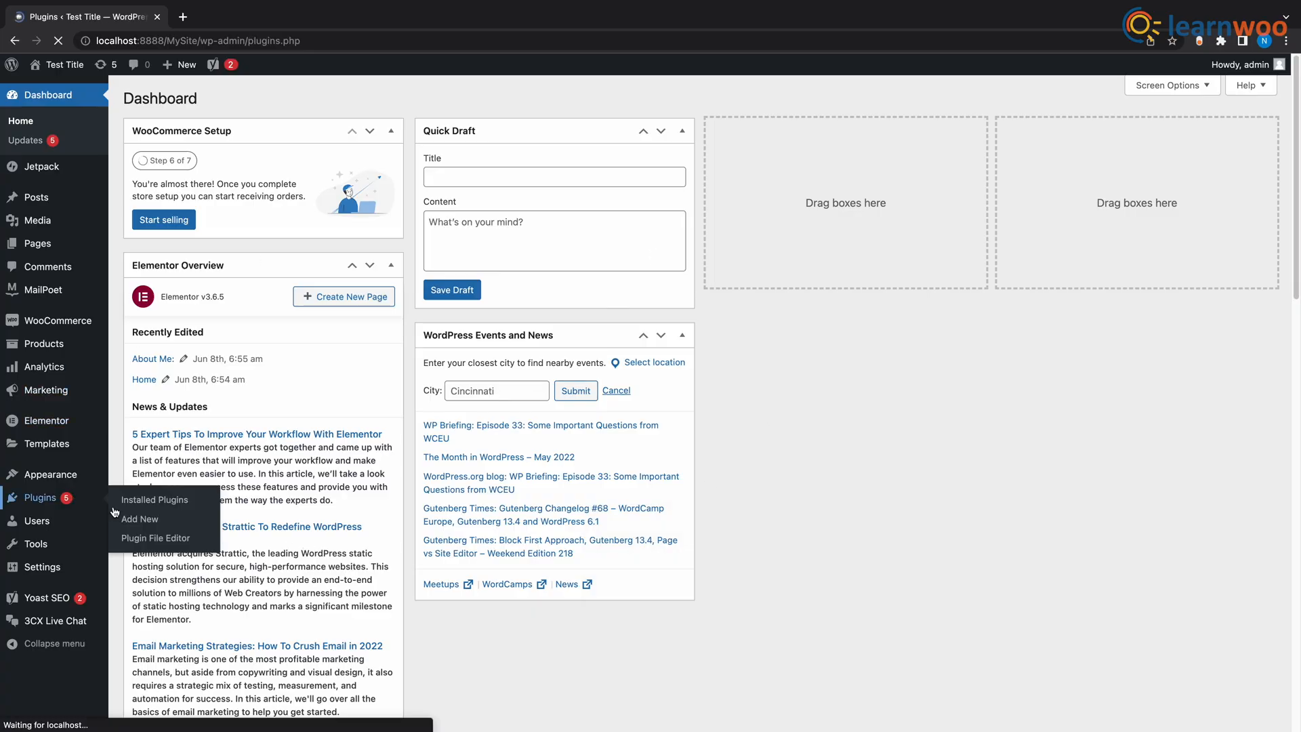
click(140, 519)
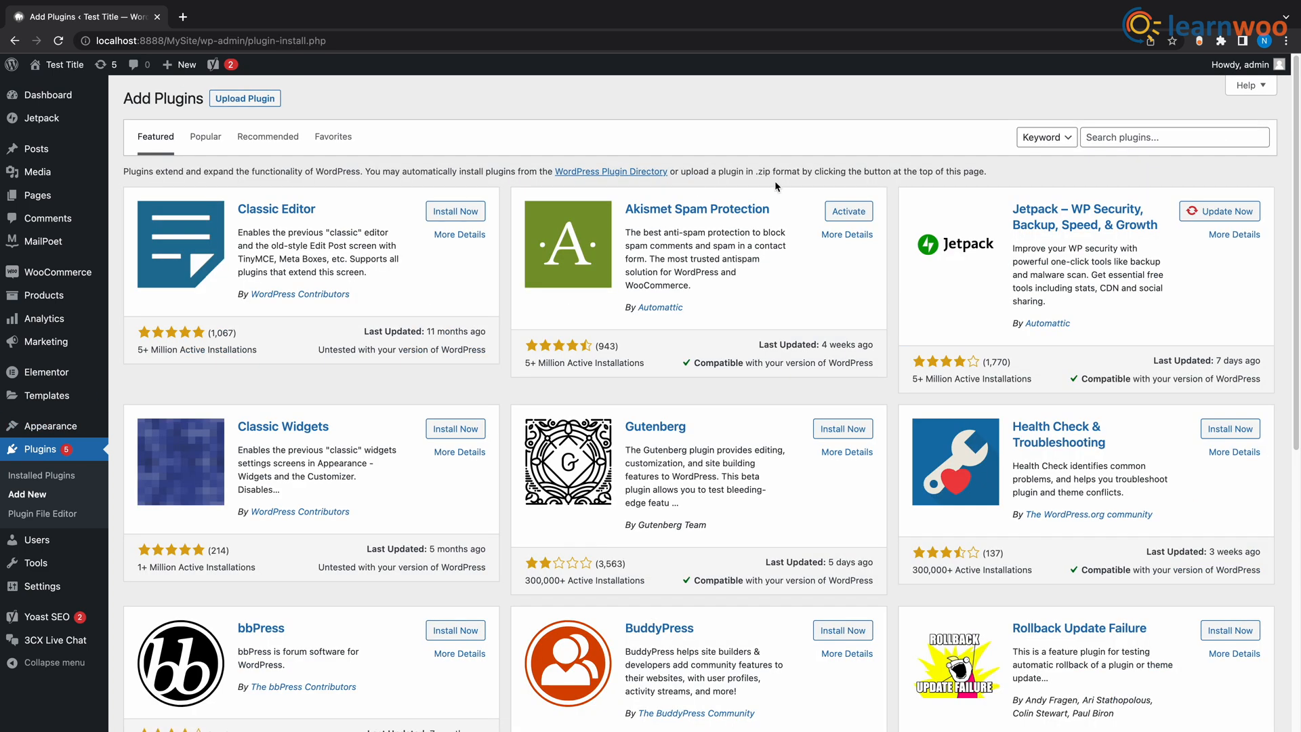
text(3CX)
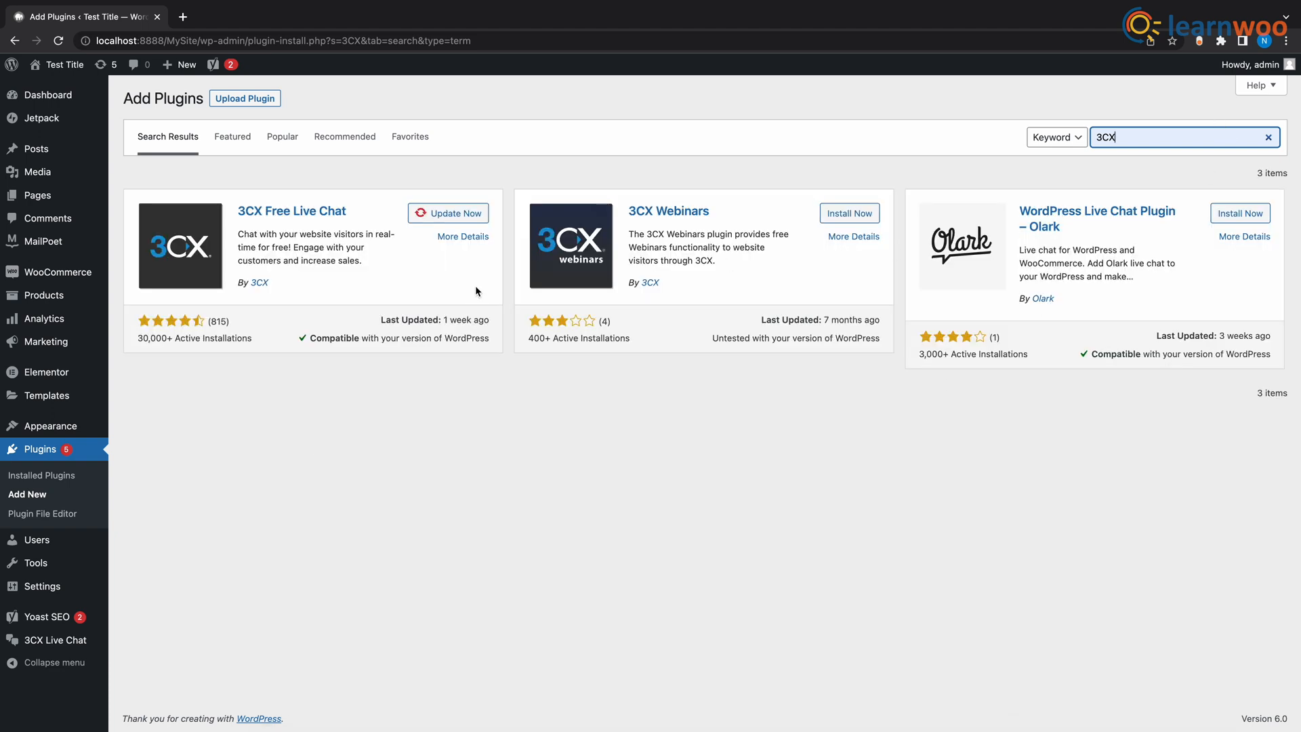
mouse_move(301, 226)
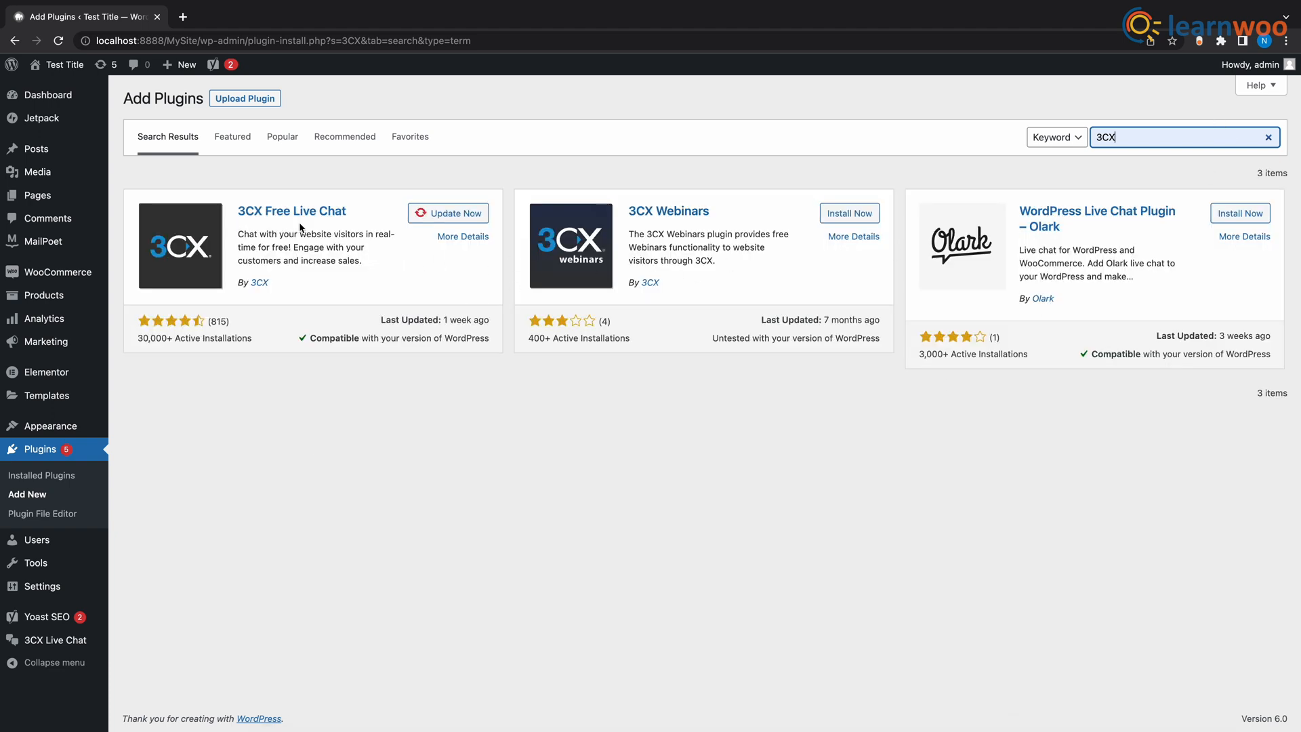
mouse_move(448, 214)
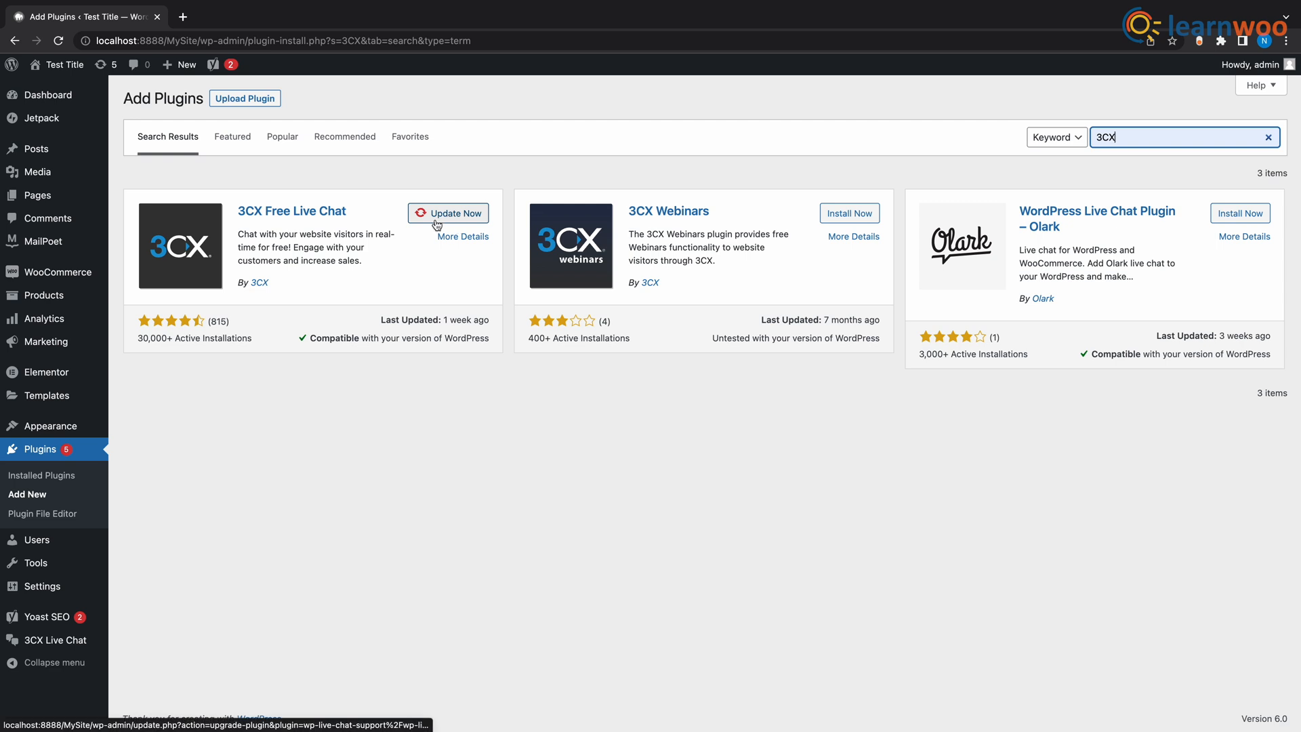
click(448, 214)
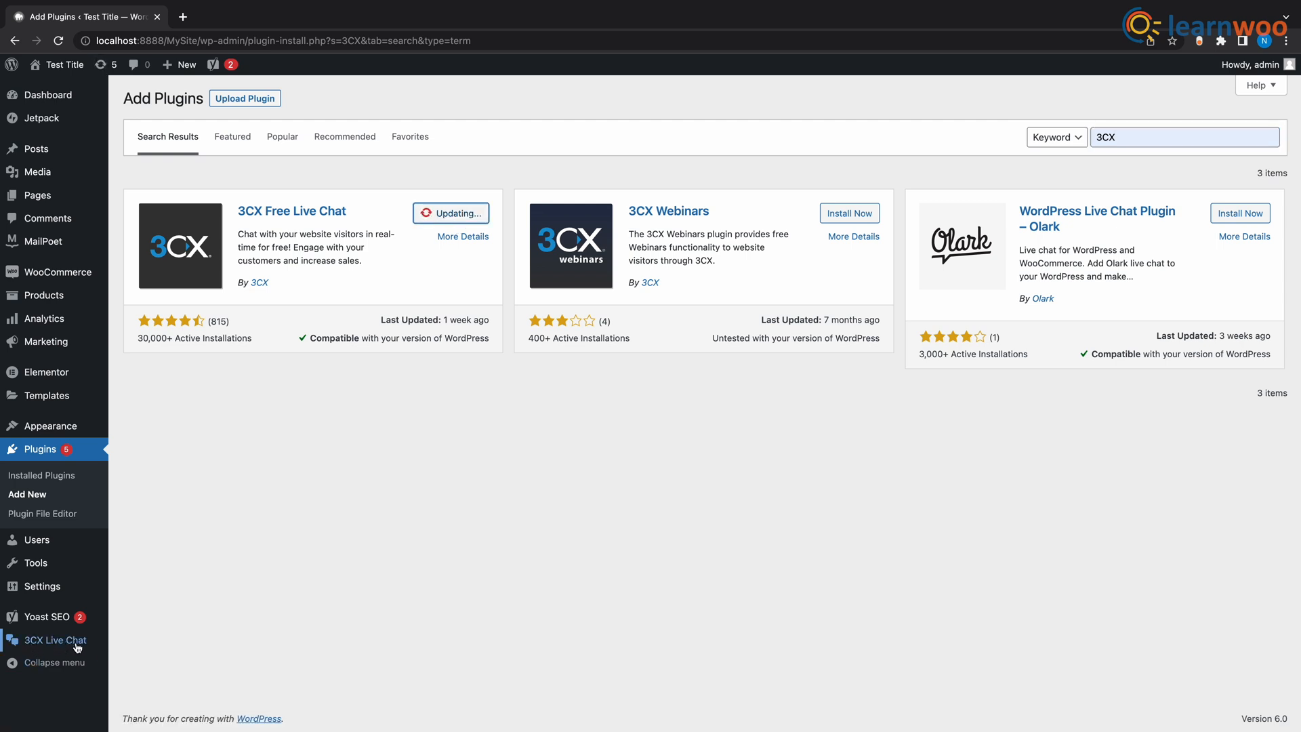
mouse_move(56, 640)
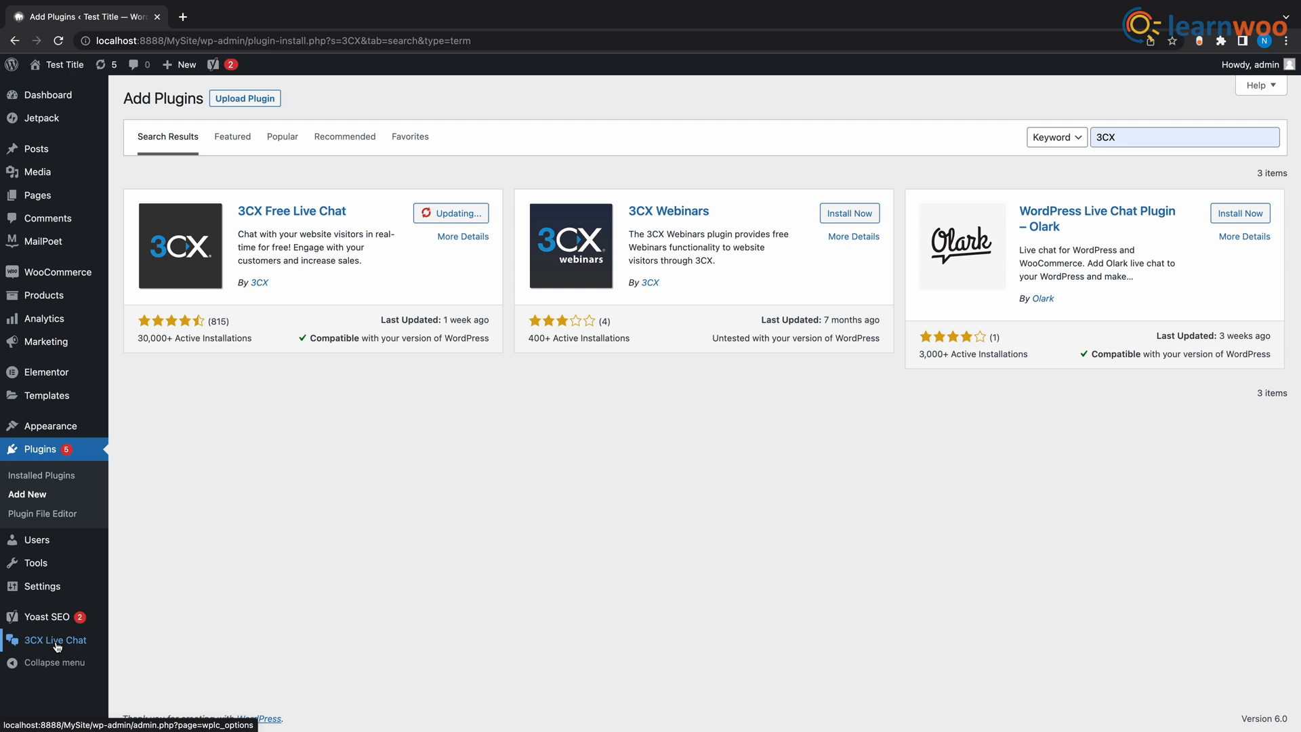
click(56, 639)
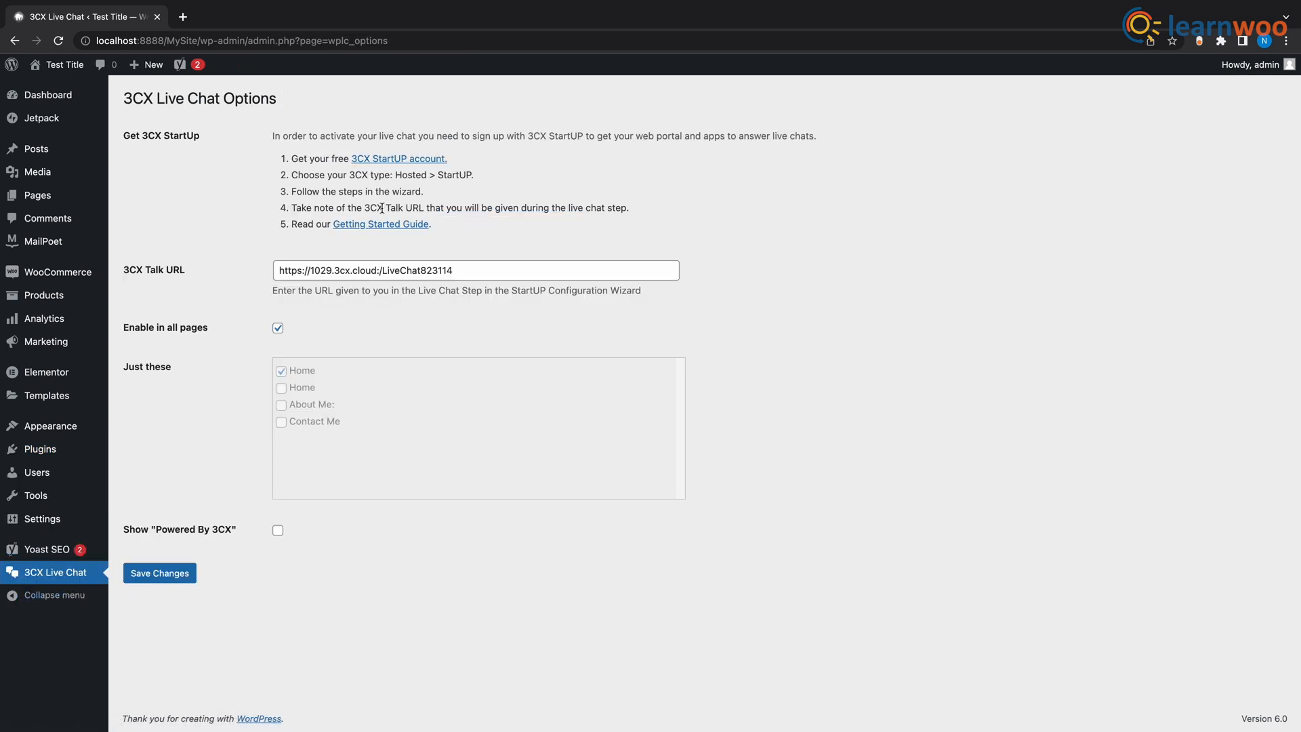
mouse_move(391, 165)
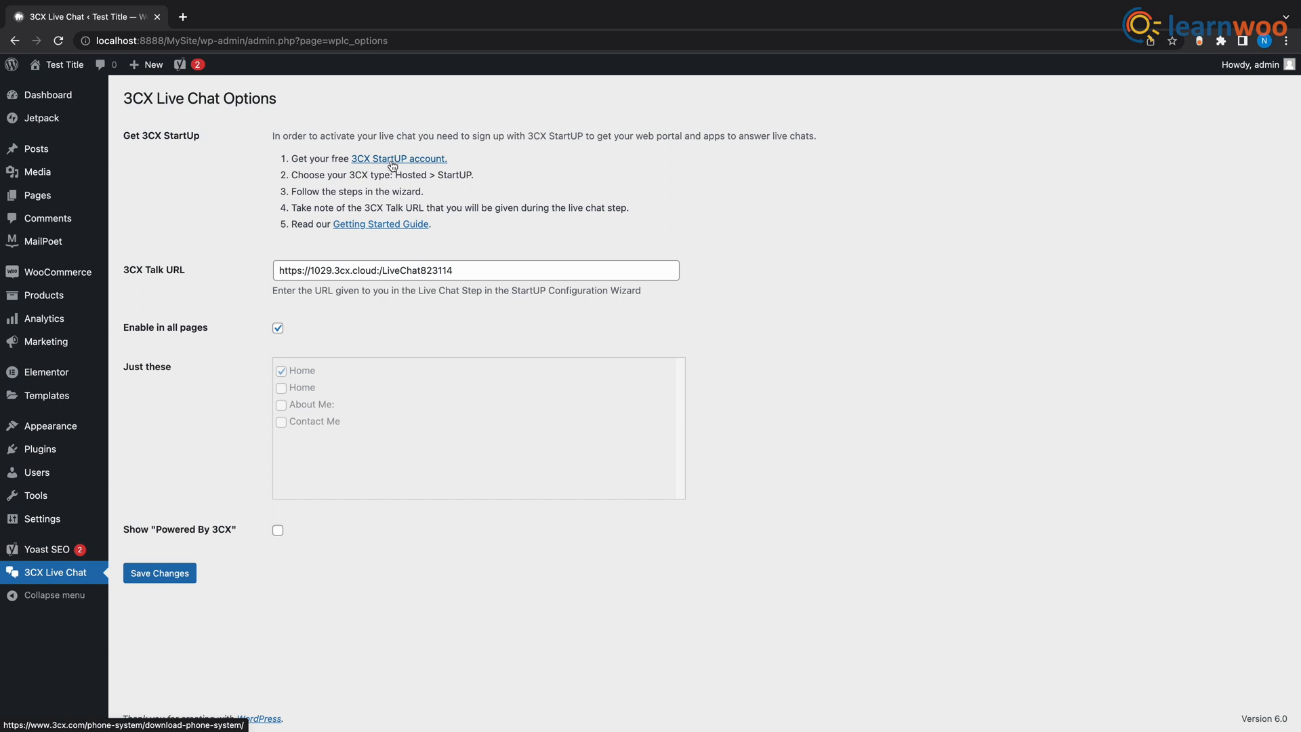
click(398, 159)
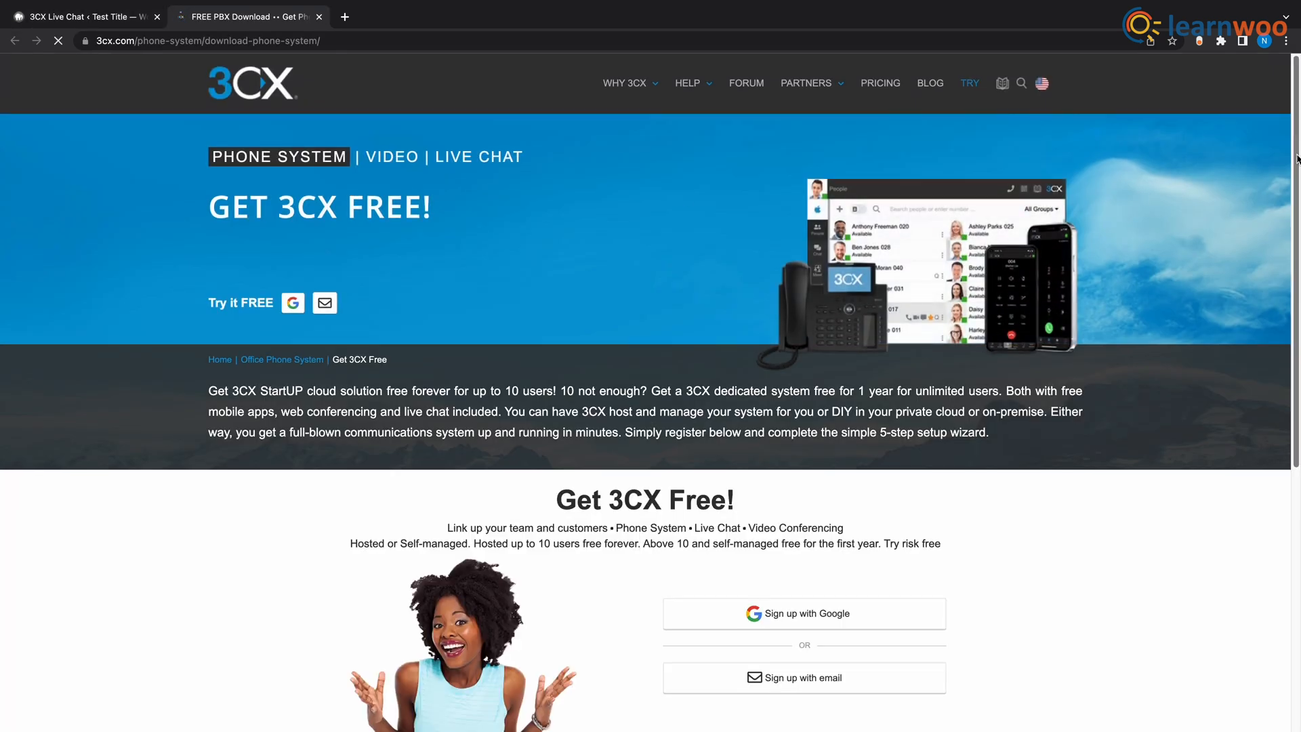
Step: Sign up for 3CX with Google from the Get 3CX Free section
scroll(down, 3)
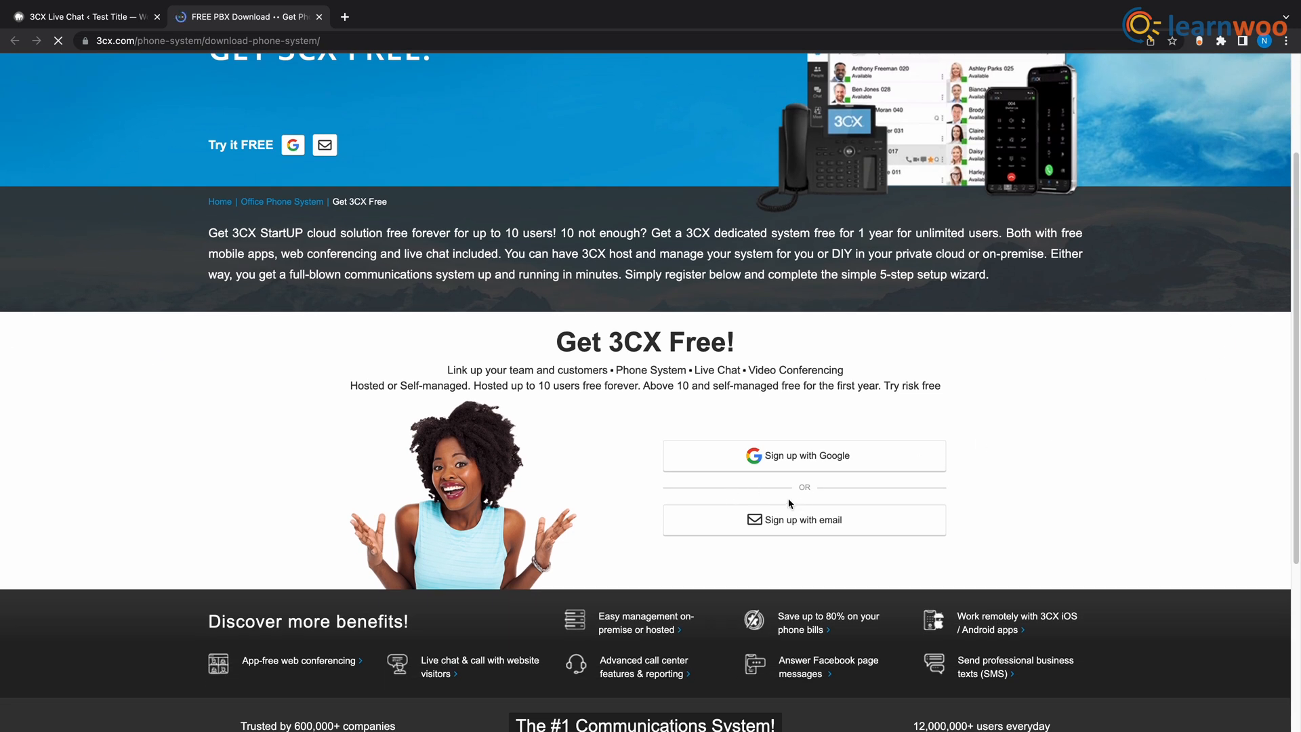
mouse_move(824, 497)
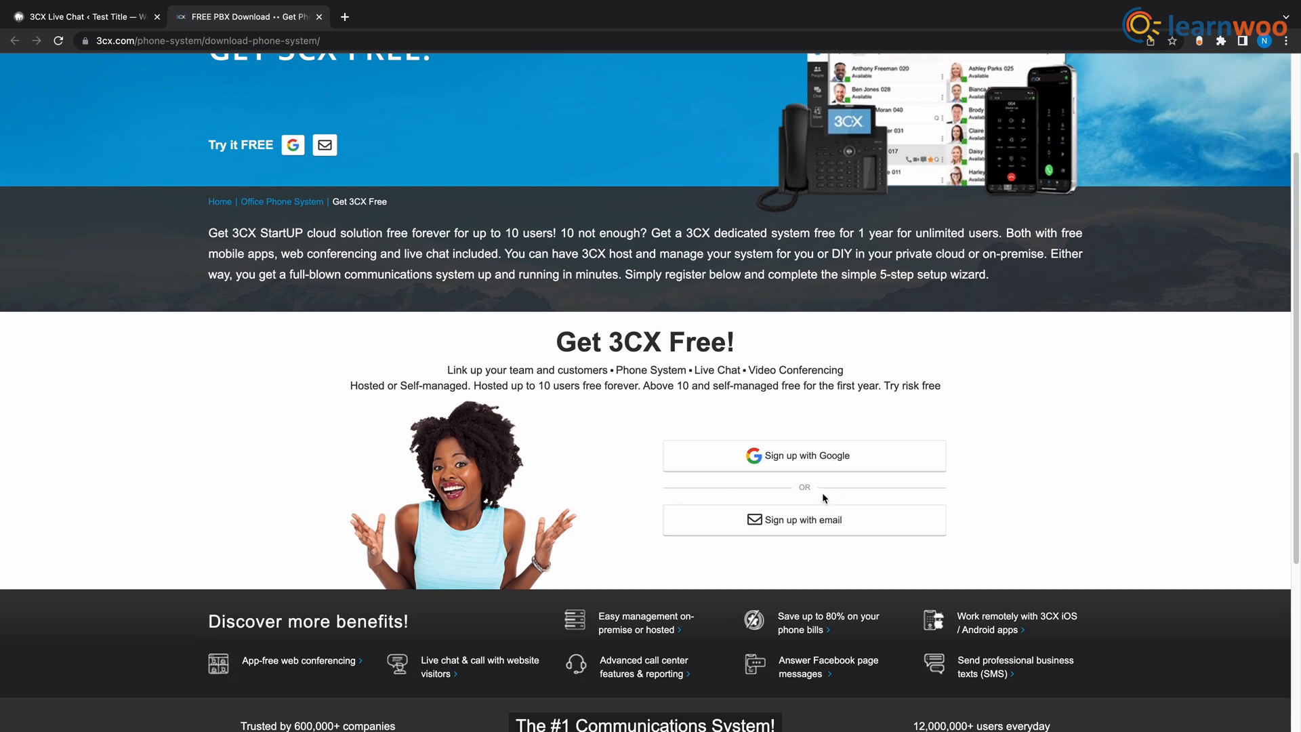
mouse_move(803, 456)
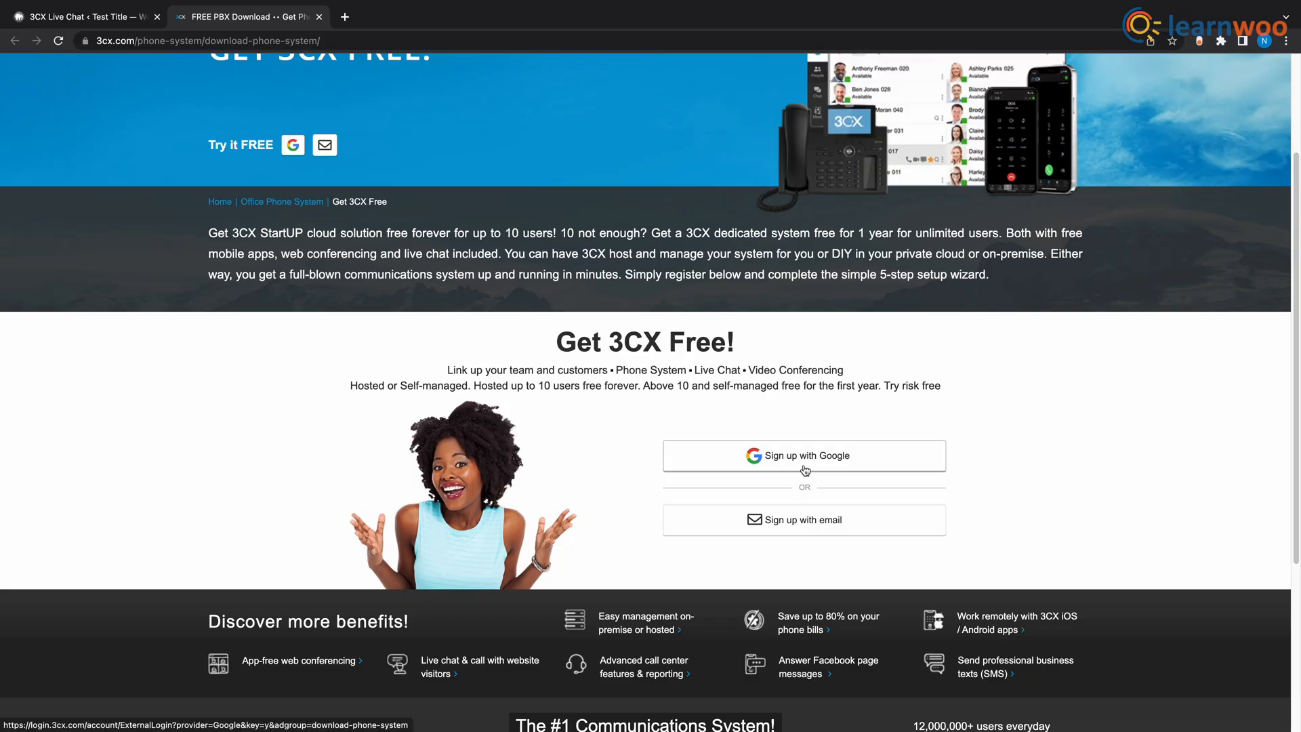
click(803, 454)
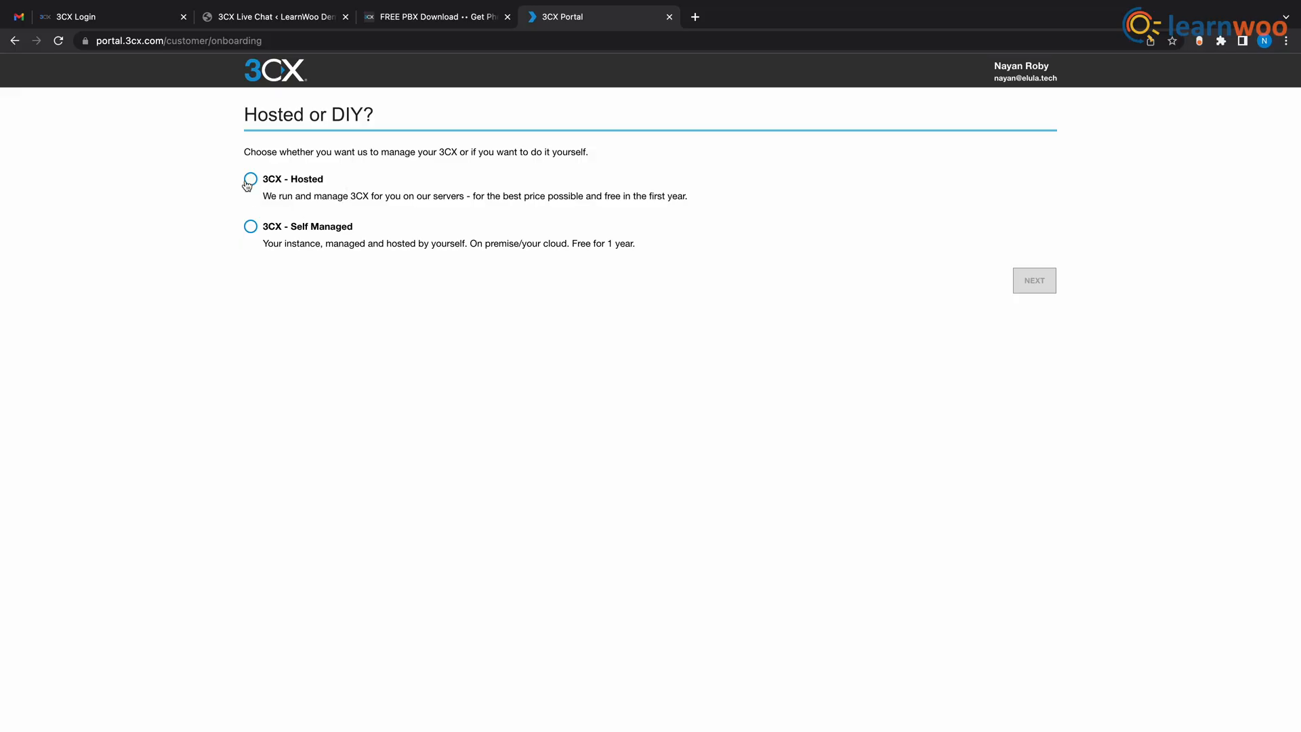
Step: Choose 3CX Hosted with the Up to 10 users StartUP plan
click(250, 178)
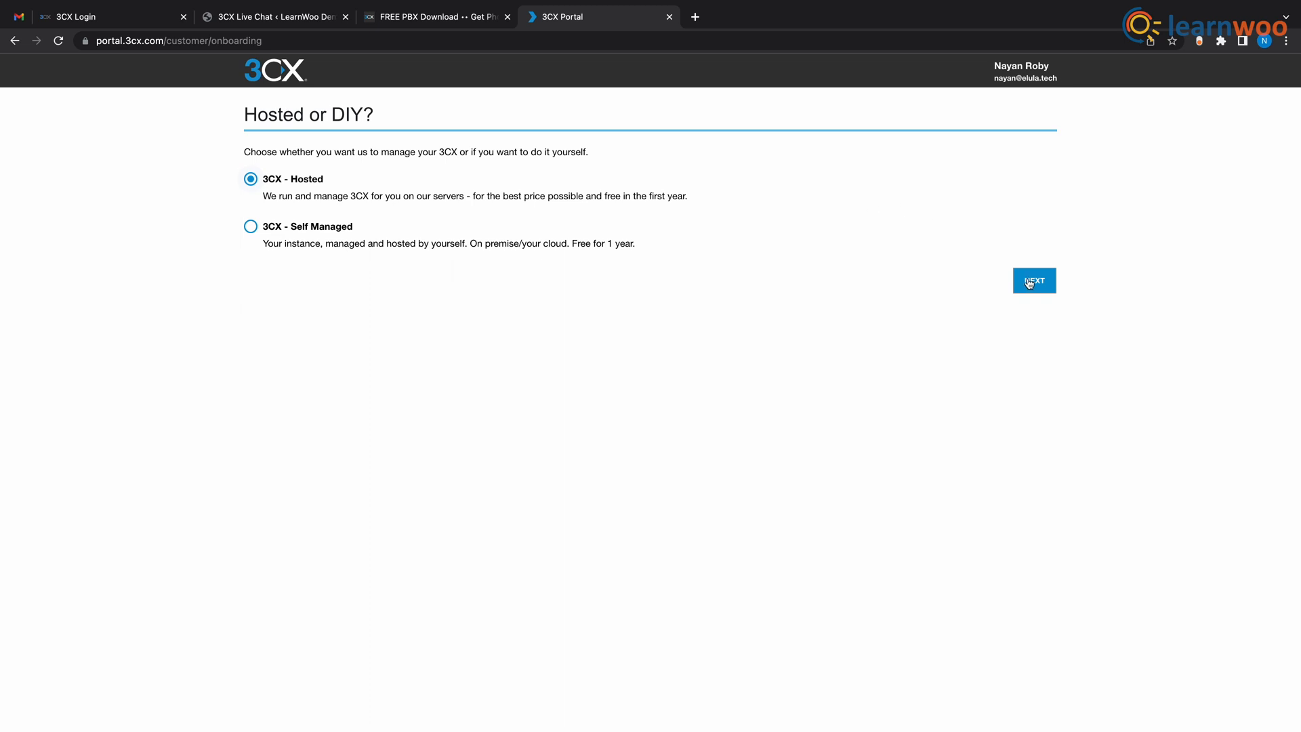
click(1032, 281)
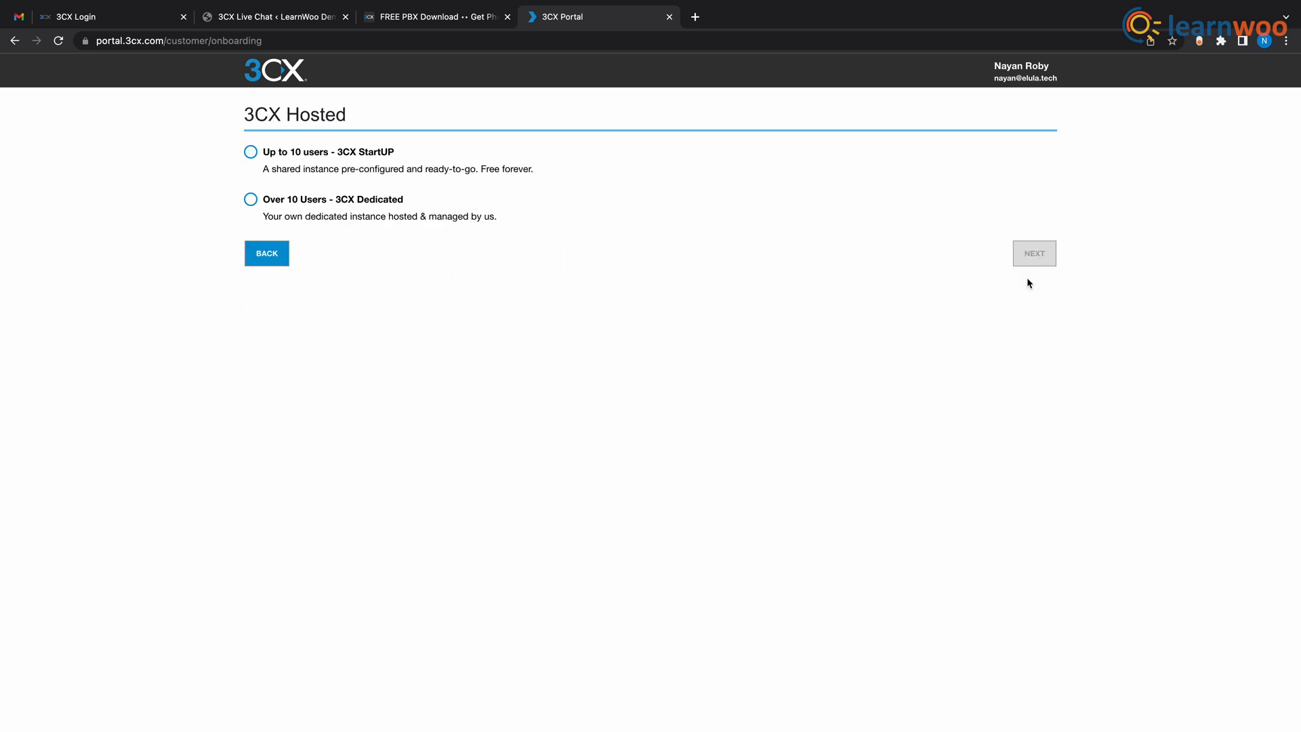
click(251, 152)
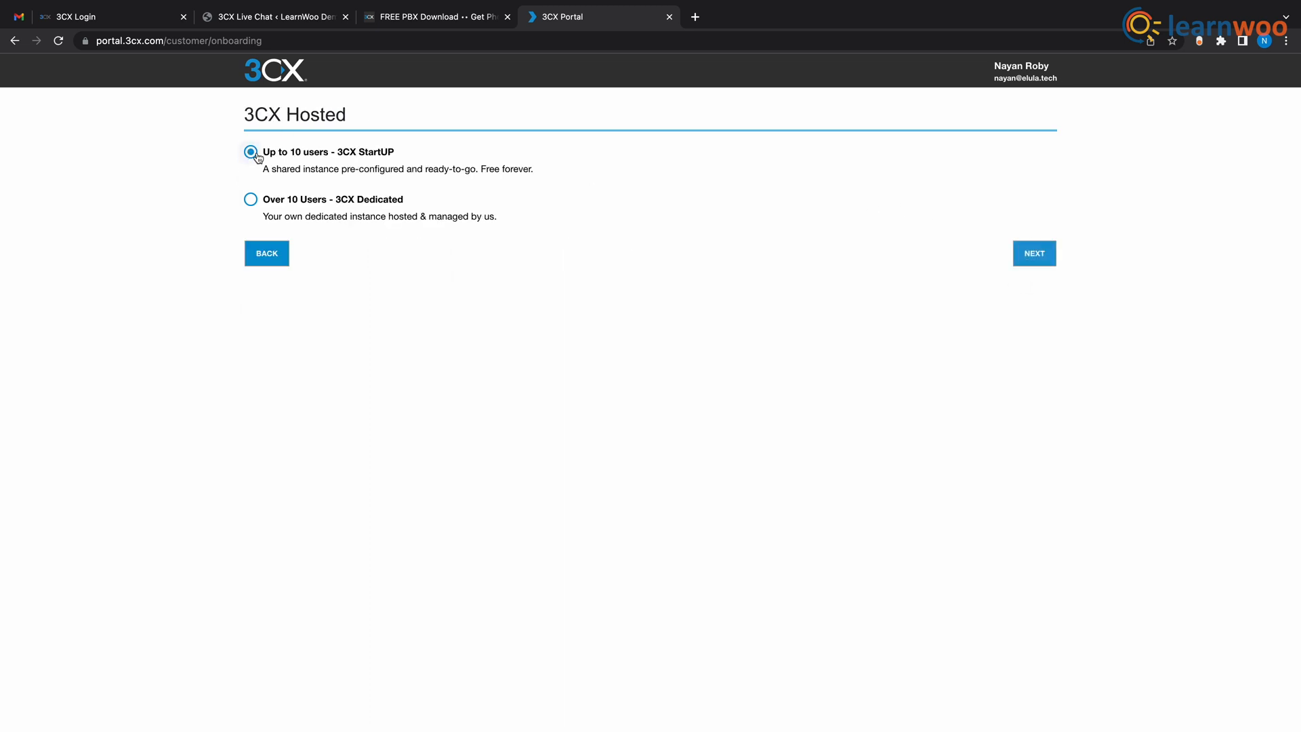
click(1034, 253)
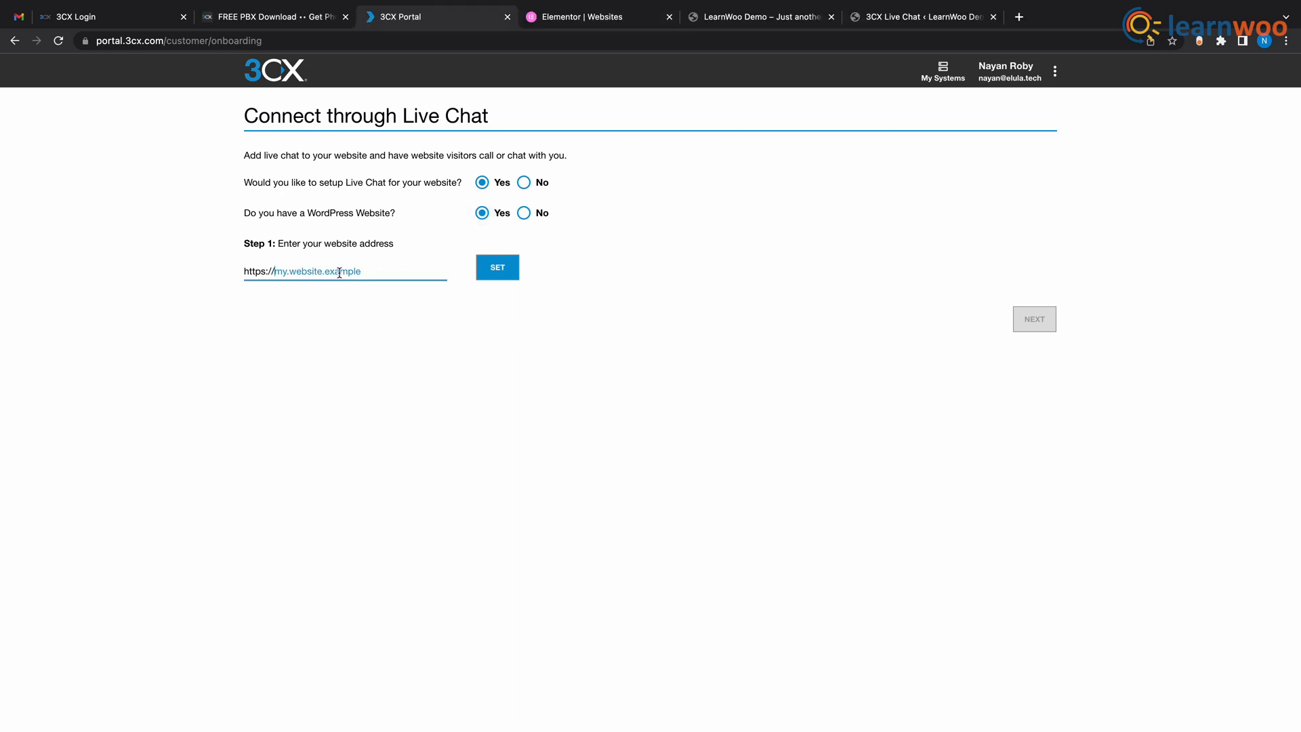
Step: Set the website's 3CX Live Chat widget theme to Salty Water, then view Office Hours
click(598, 16)
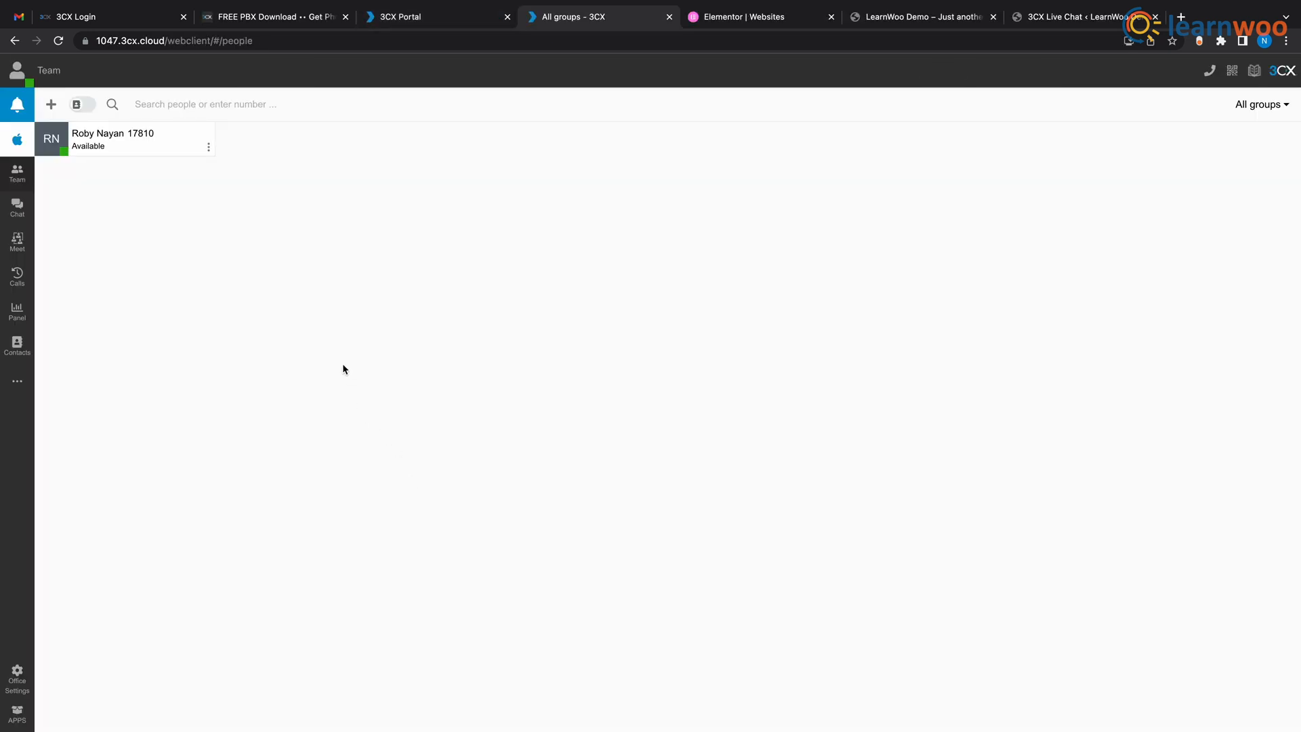
mouse_move(36, 691)
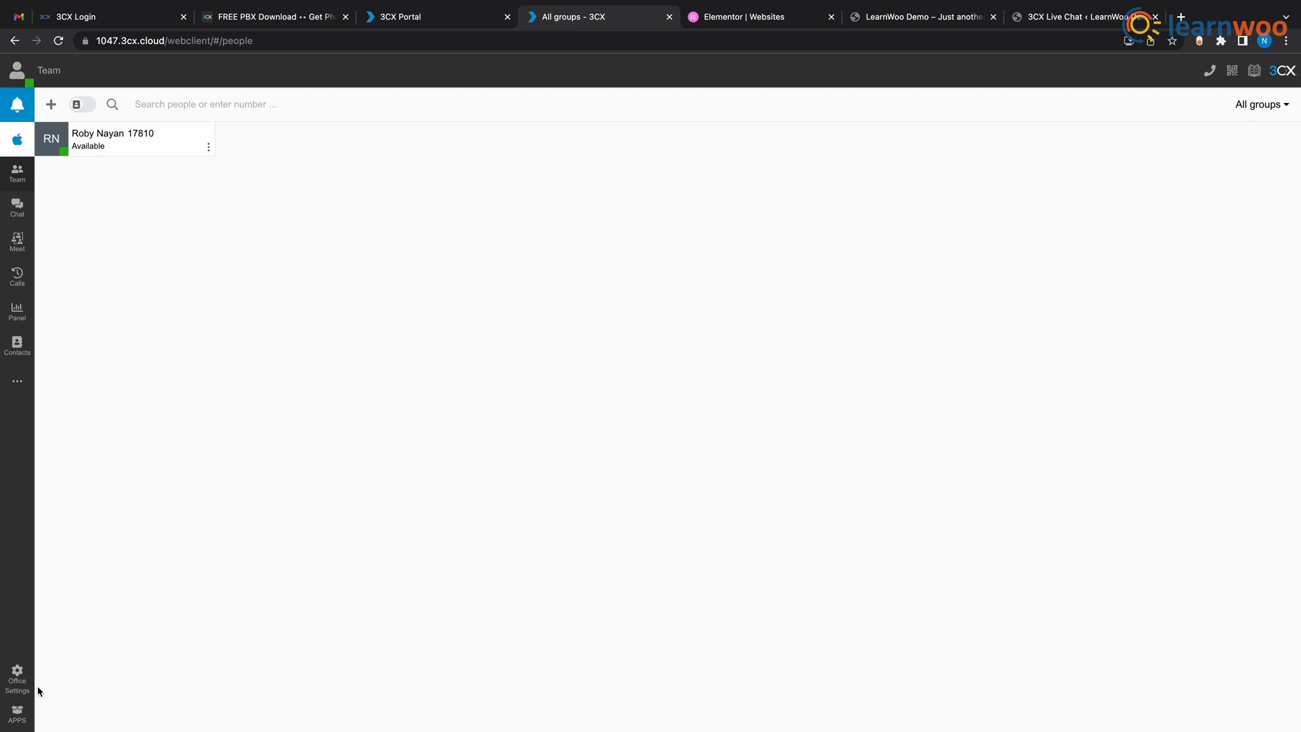
click(16, 676)
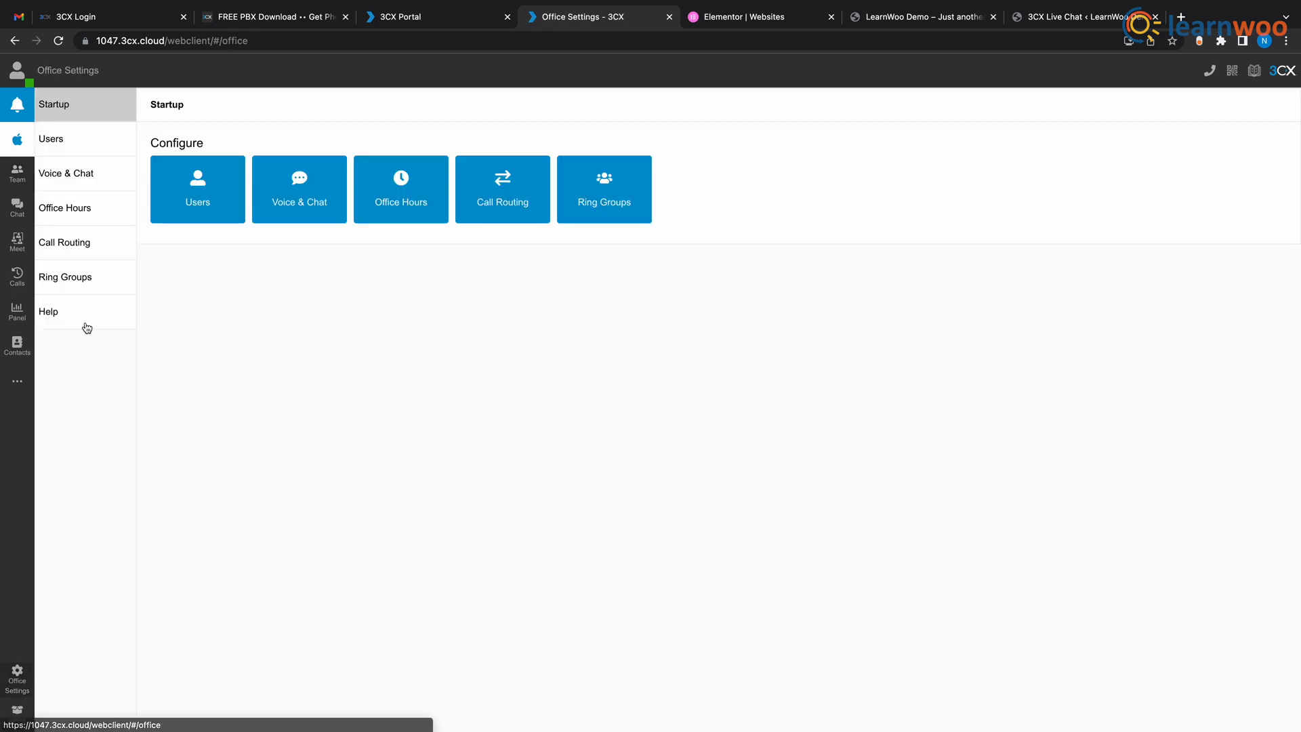
click(66, 173)
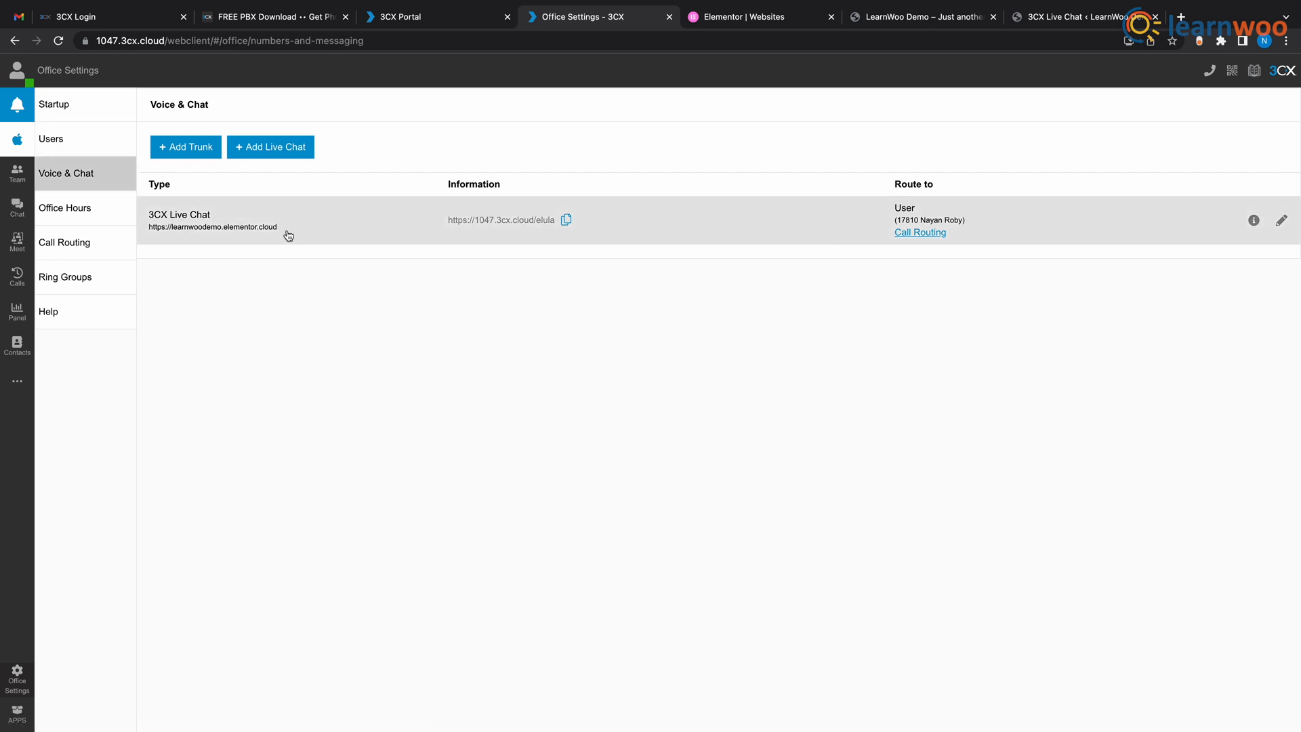
click(1280, 219)
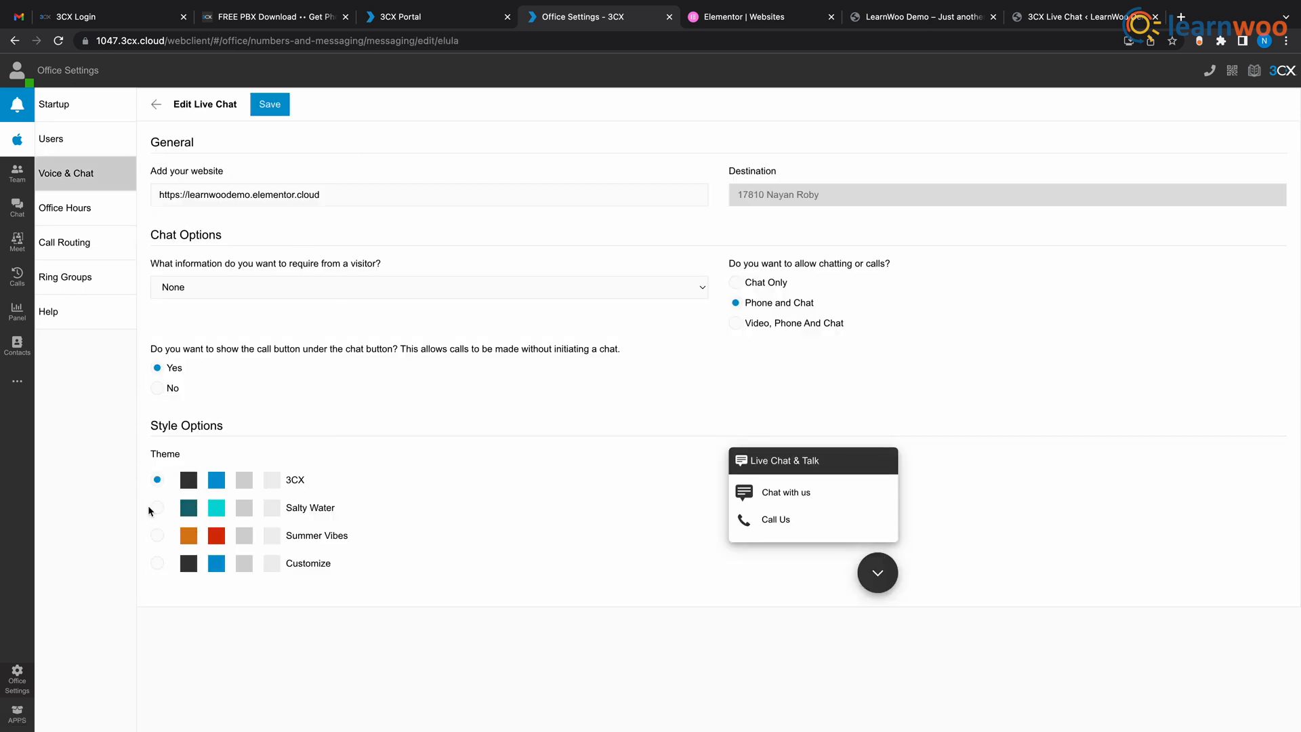
click(158, 507)
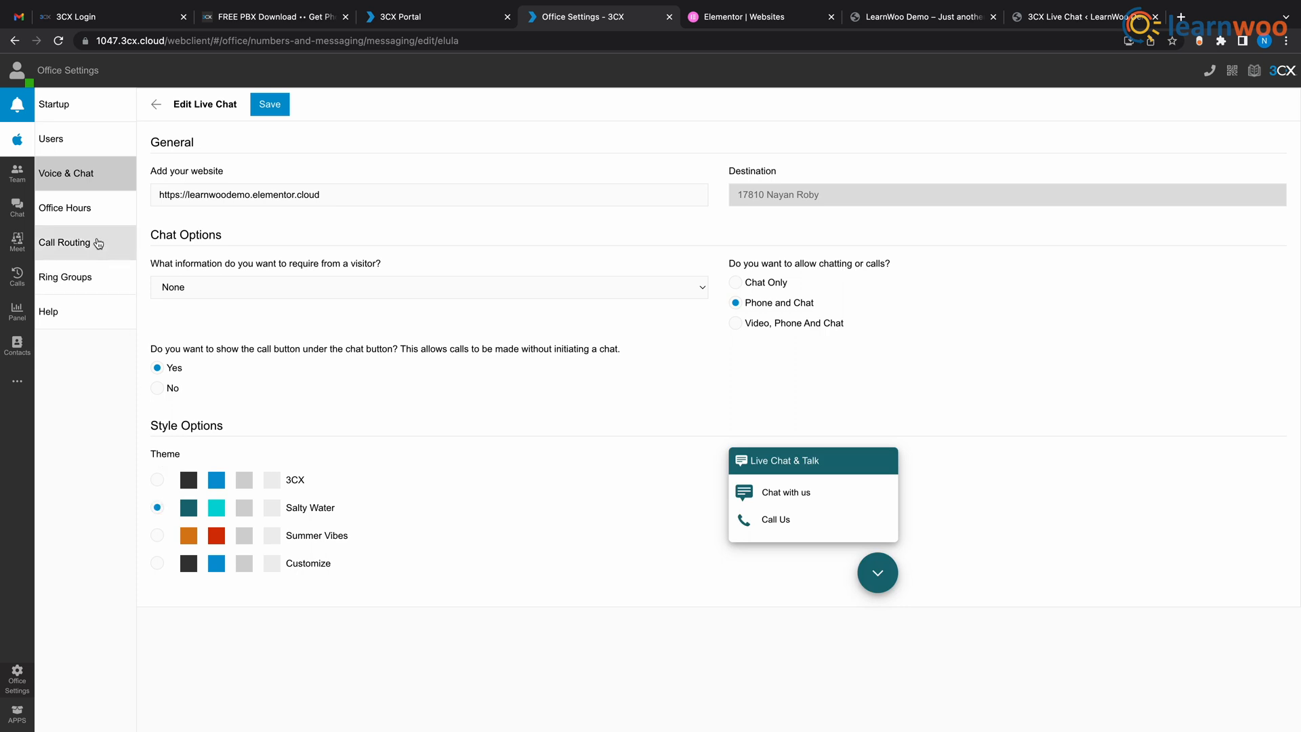
click(65, 207)
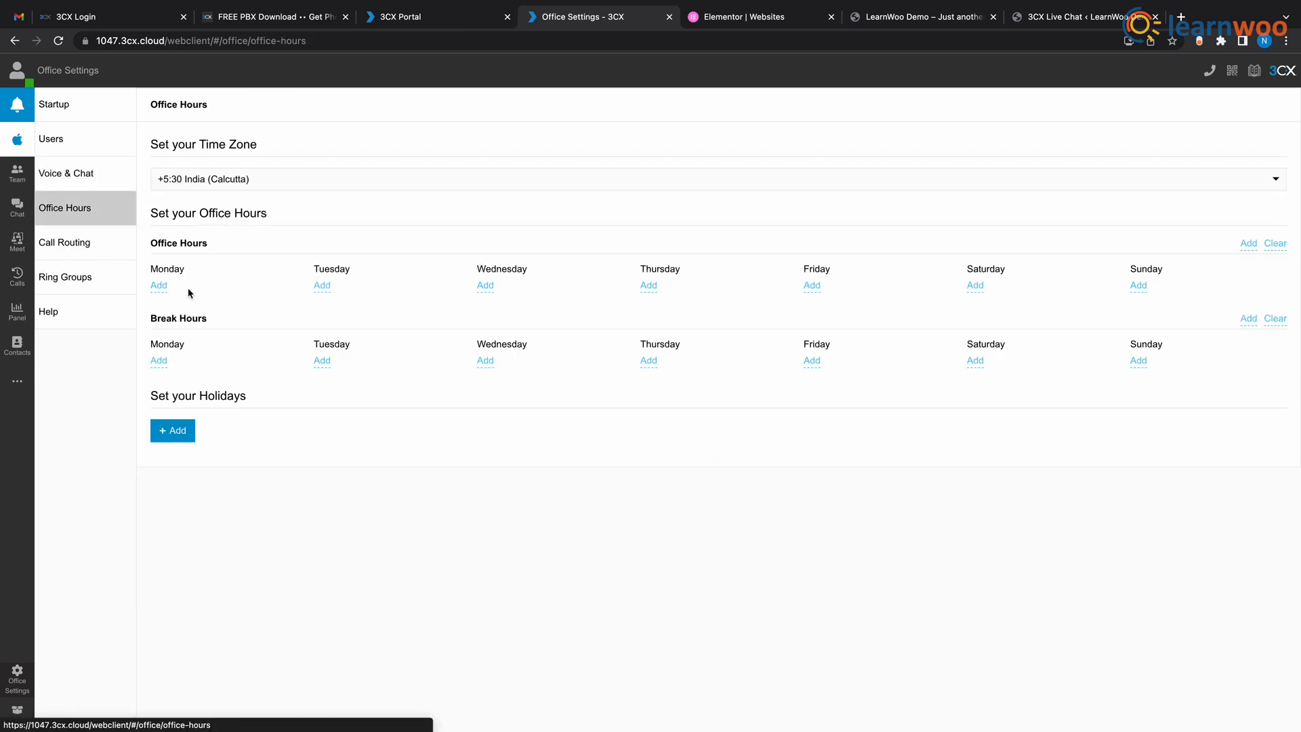
mouse_move(177, 308)
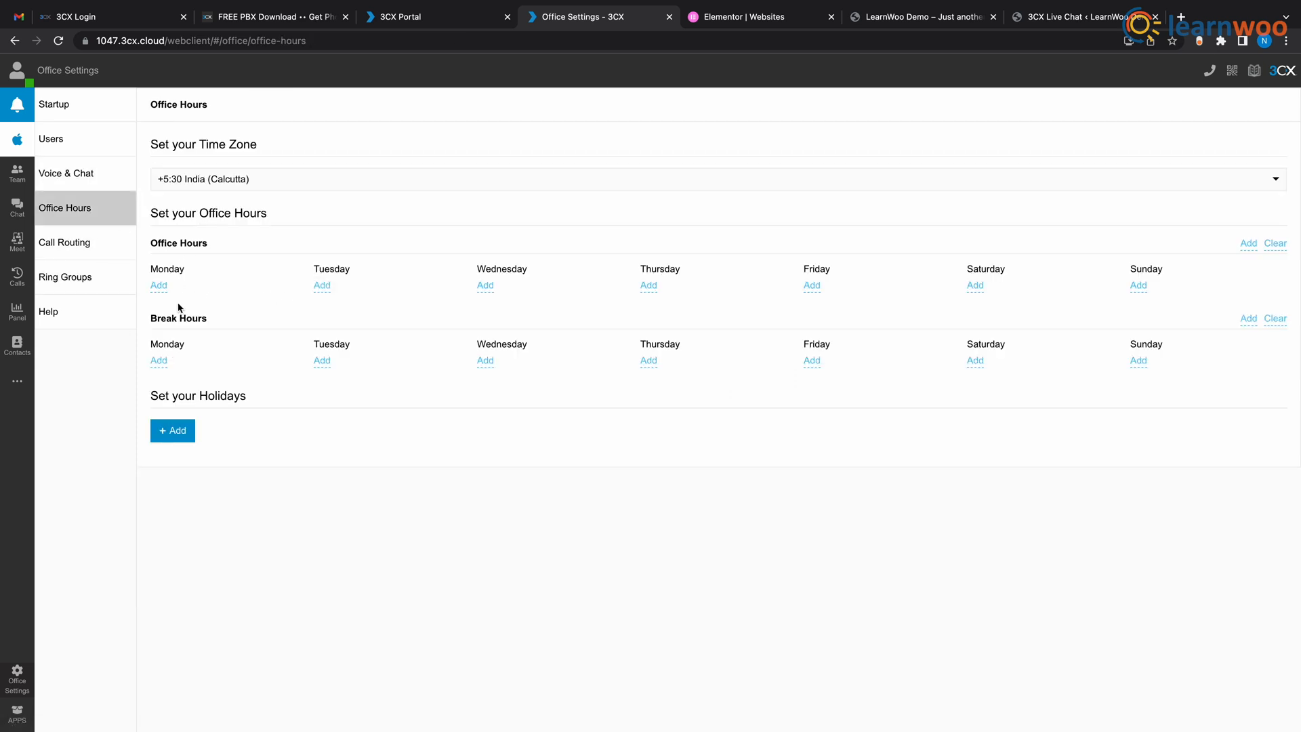
click(158, 285)
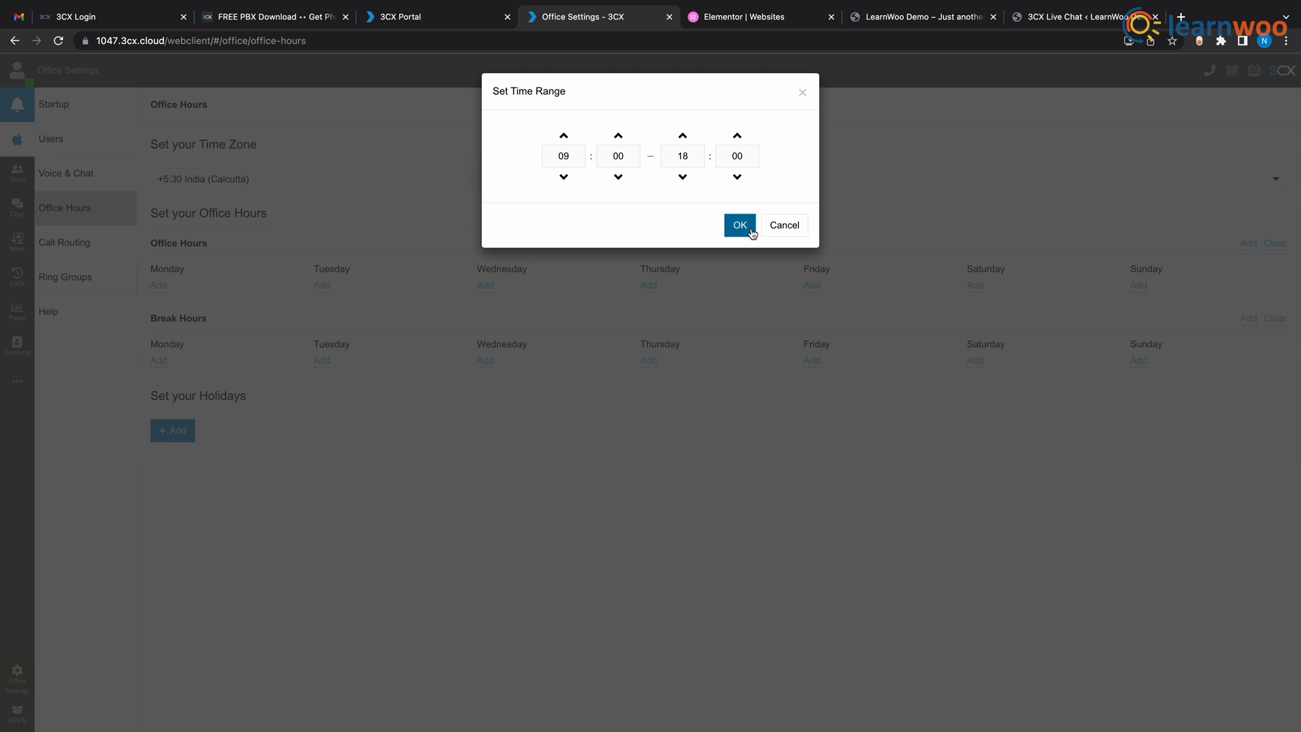
mouse_move(782, 225)
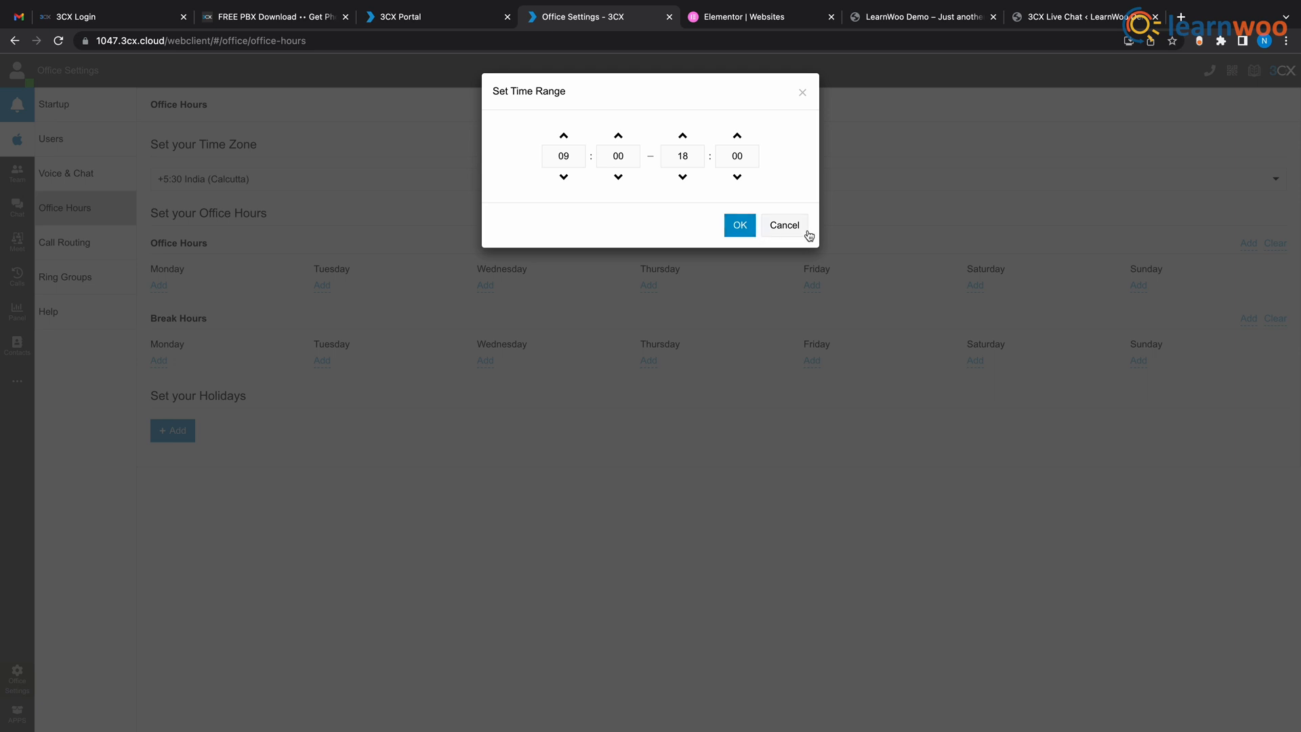
click(783, 225)
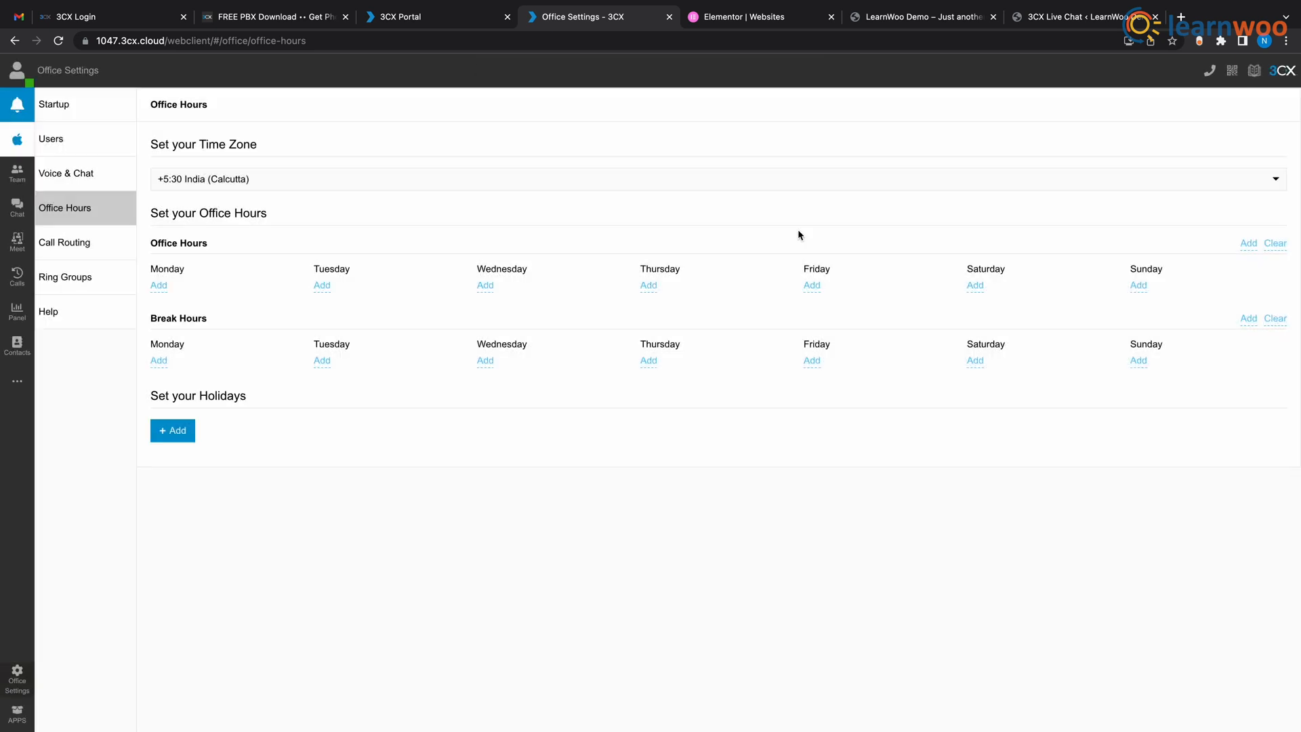
mouse_move(786, 244)
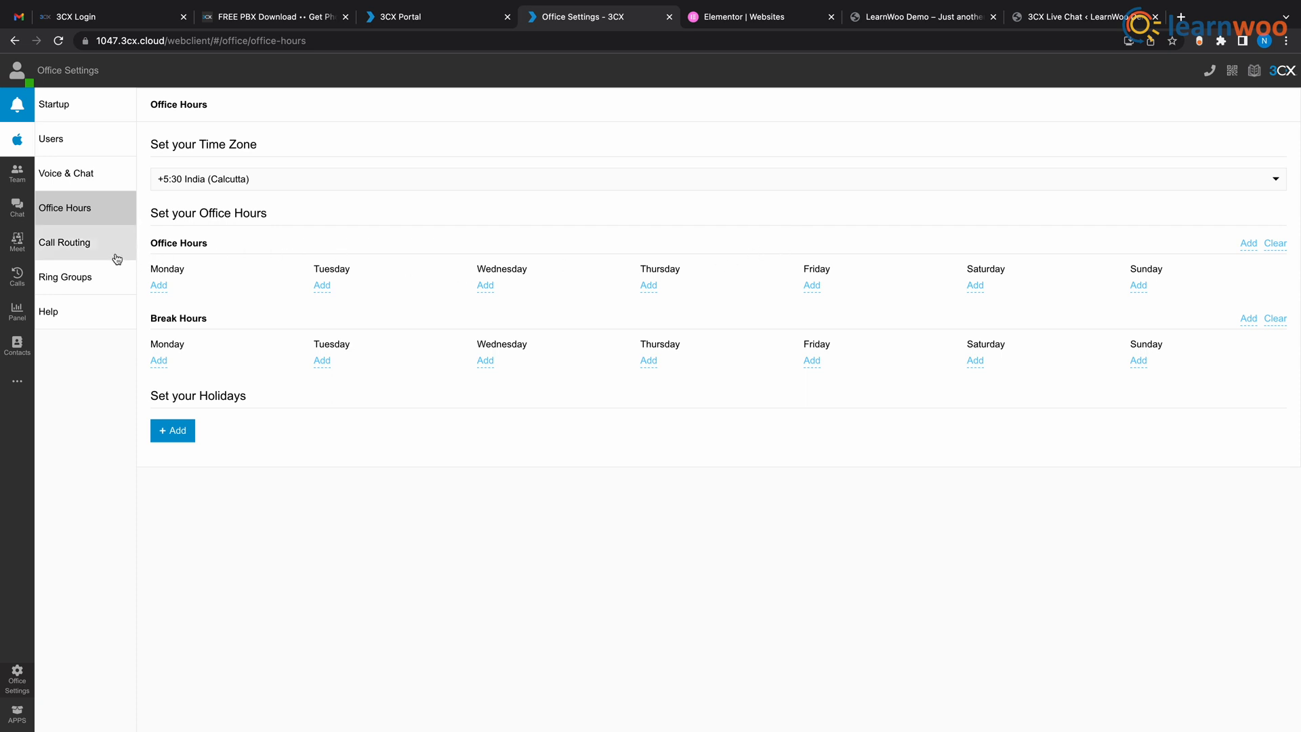
Step: Review call routing to Nayan's extension or voicemail, then open the Users list
click(66, 243)
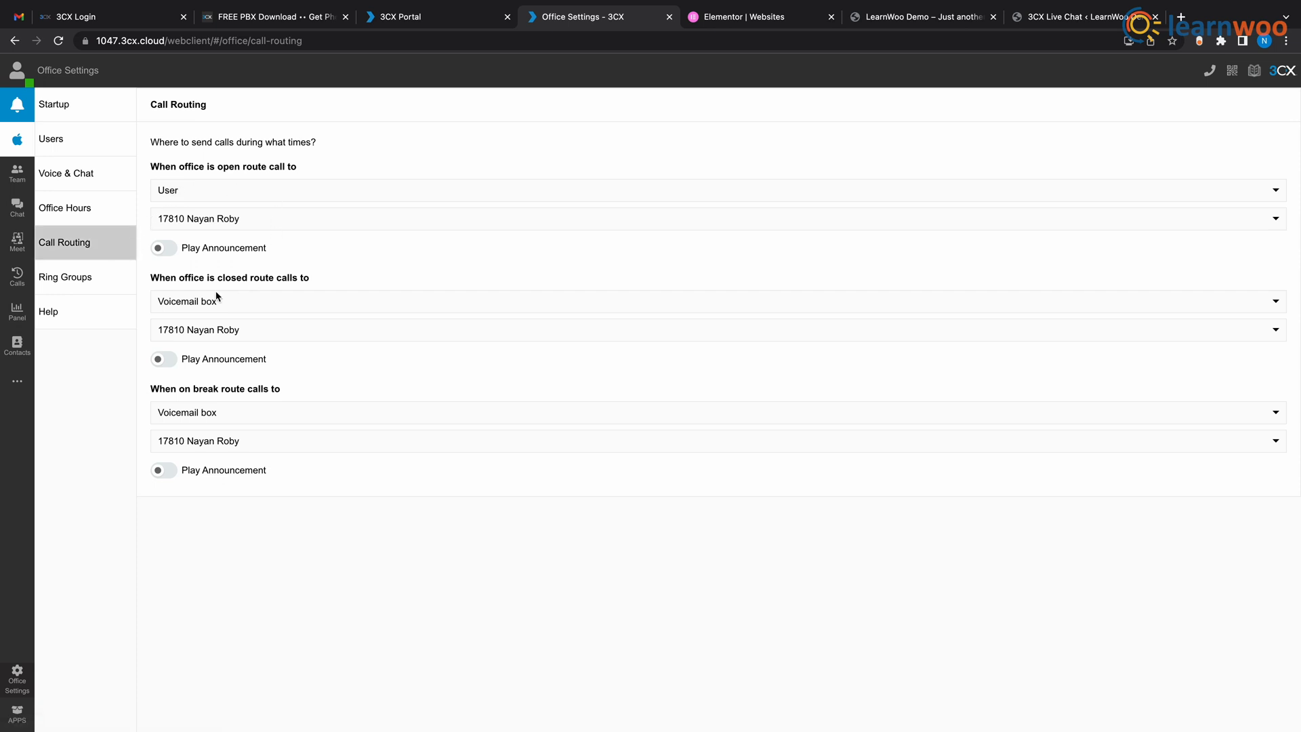
mouse_move(274, 404)
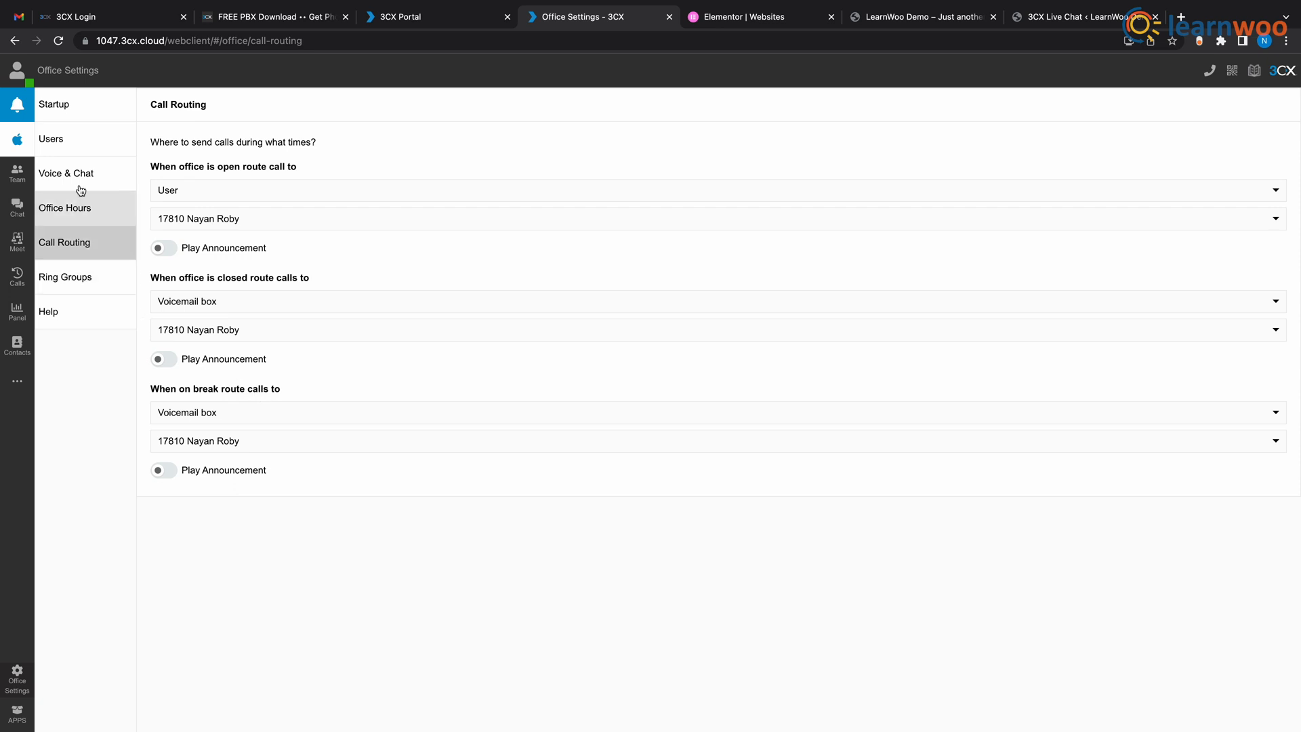
click(51, 138)
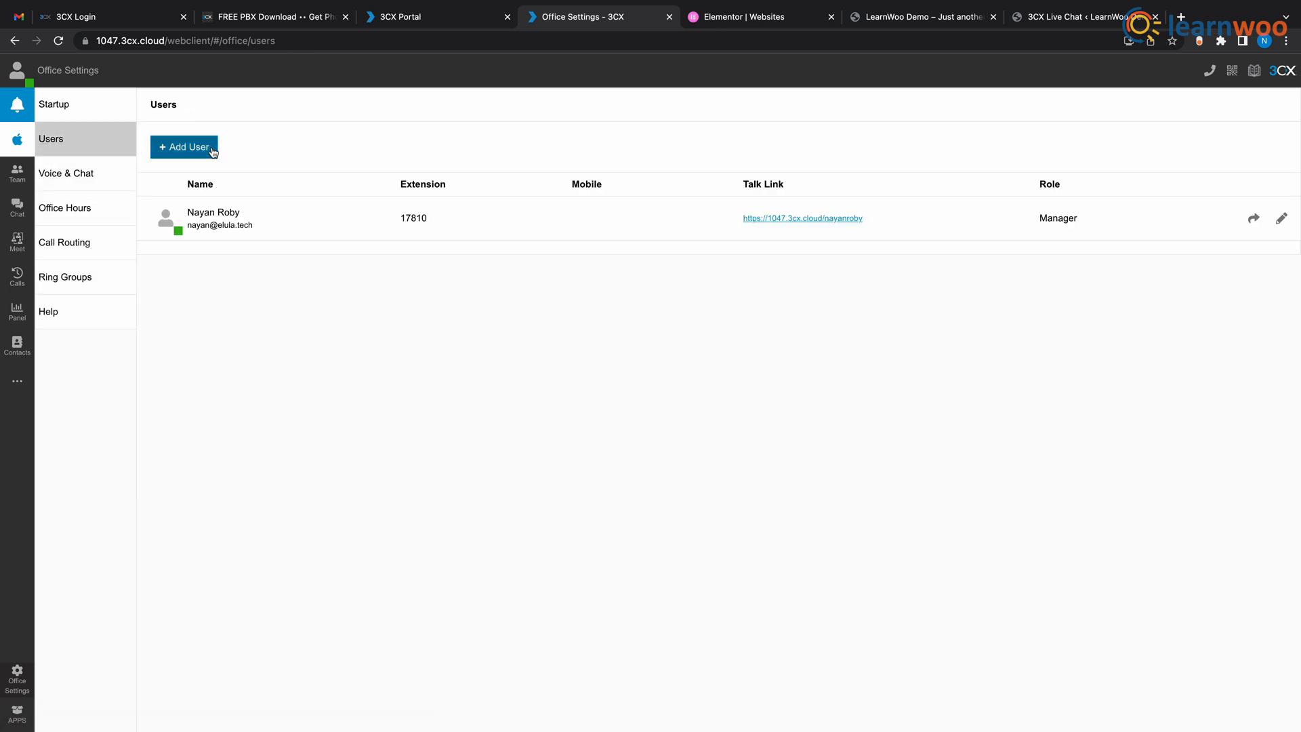
click(184, 147)
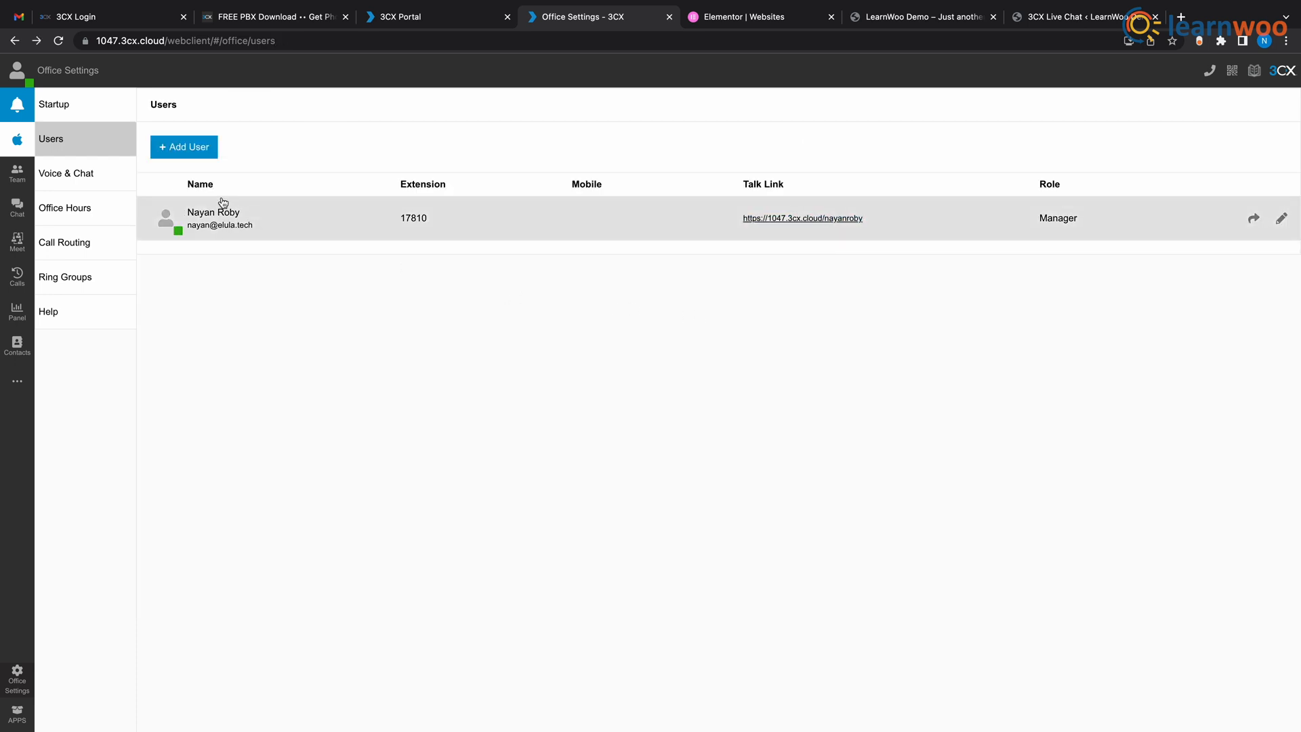
mouse_move(141, 167)
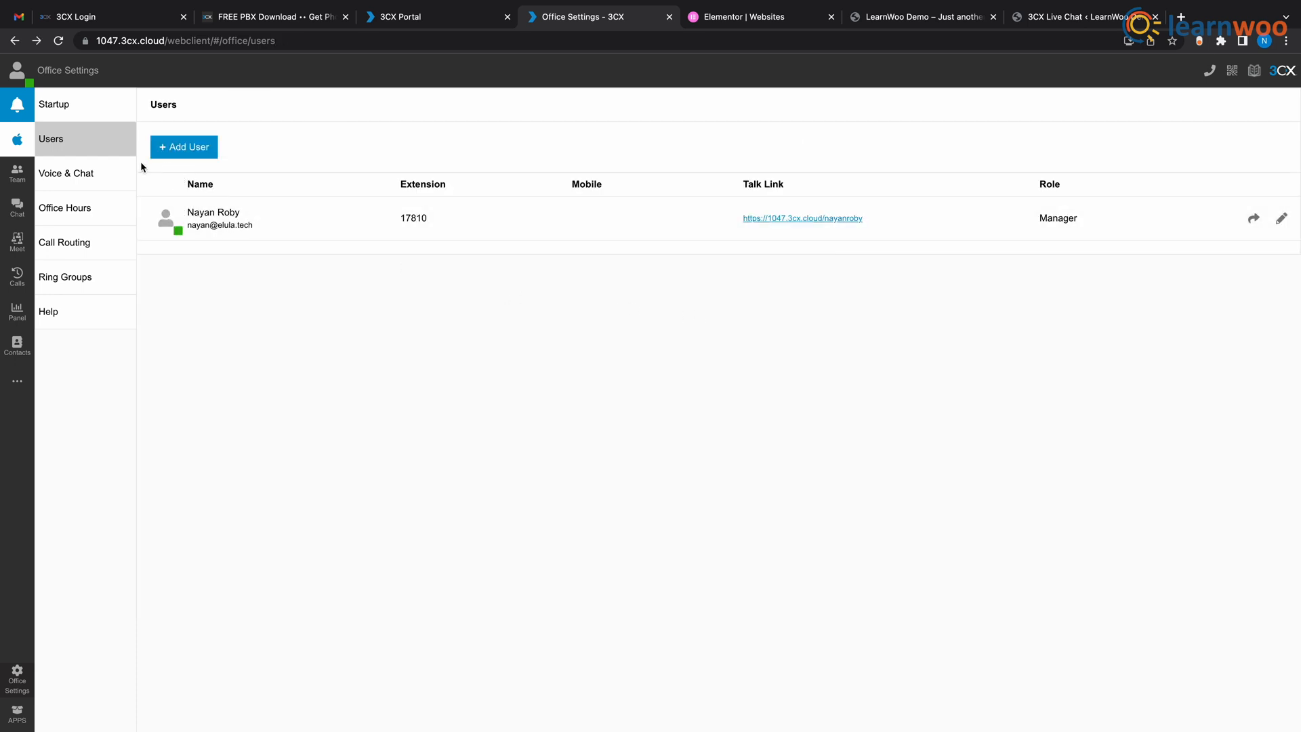
click(66, 172)
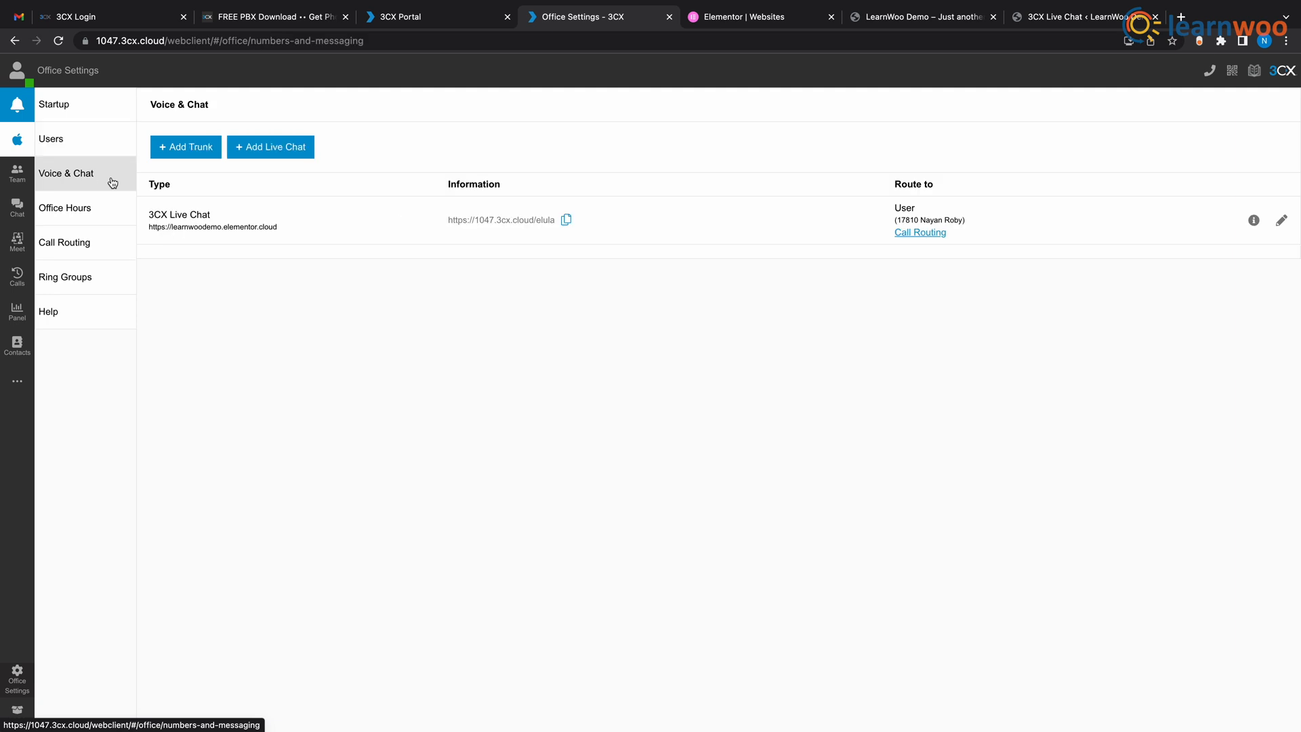
click(1076, 16)
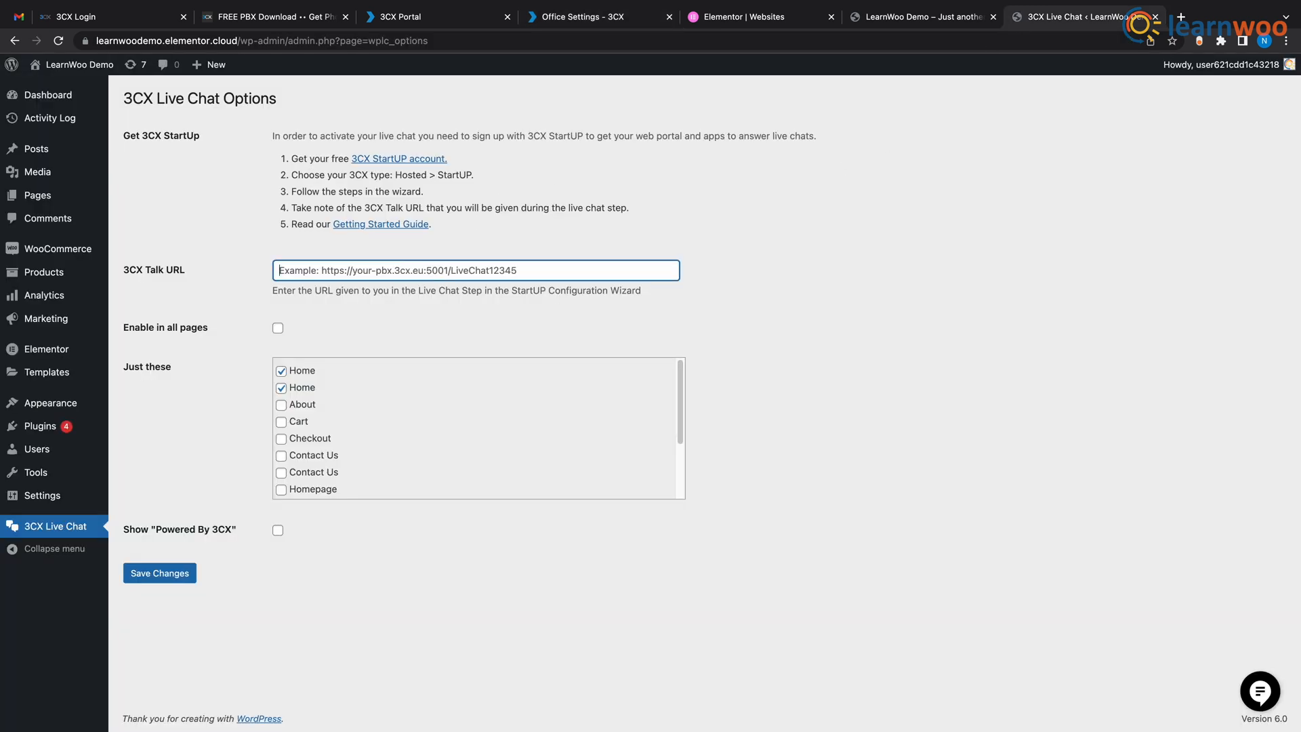
text(https://1047.3cx.cloud/elula)
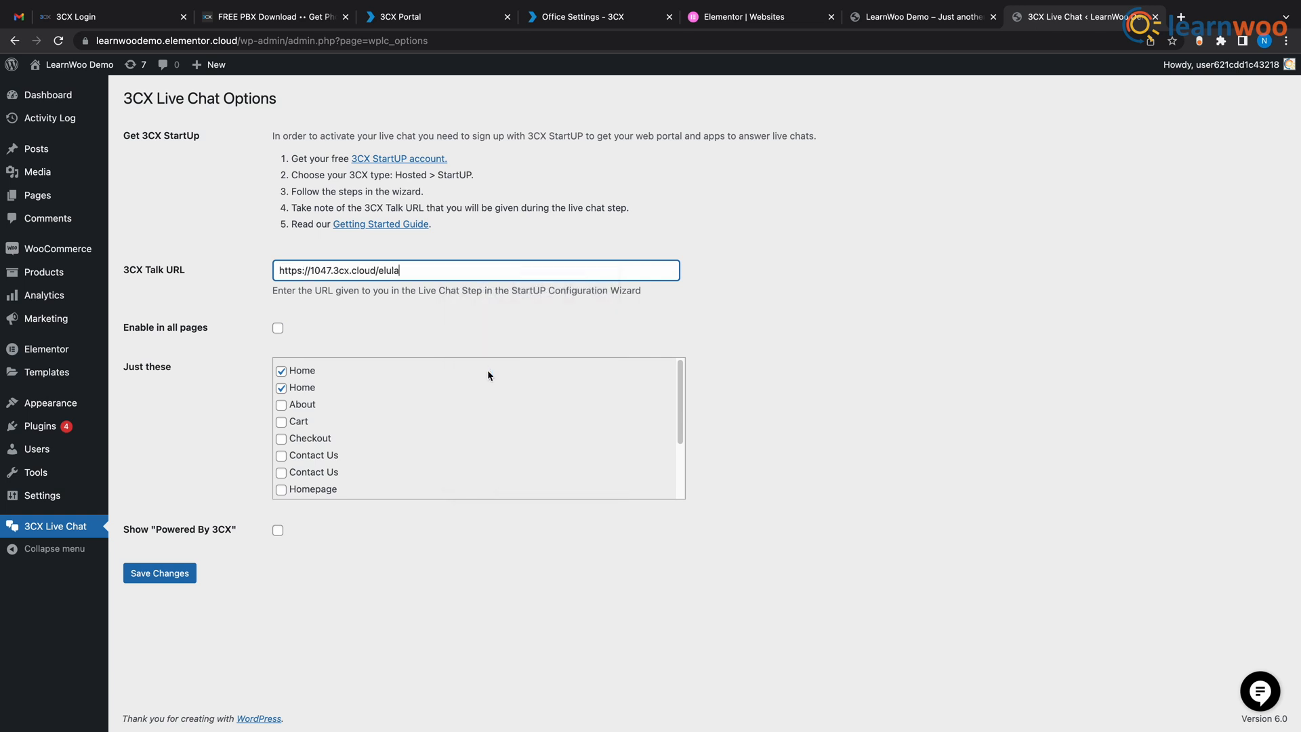
click(159, 572)
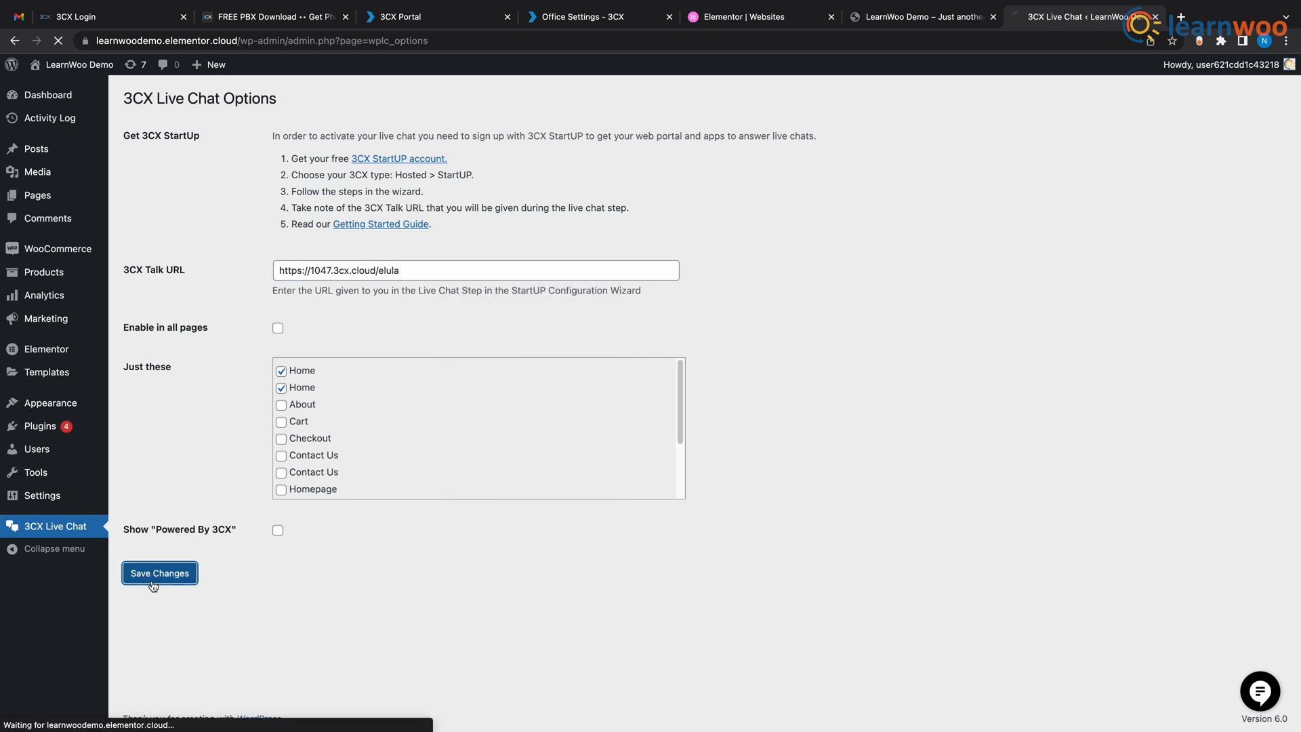
click(158, 572)
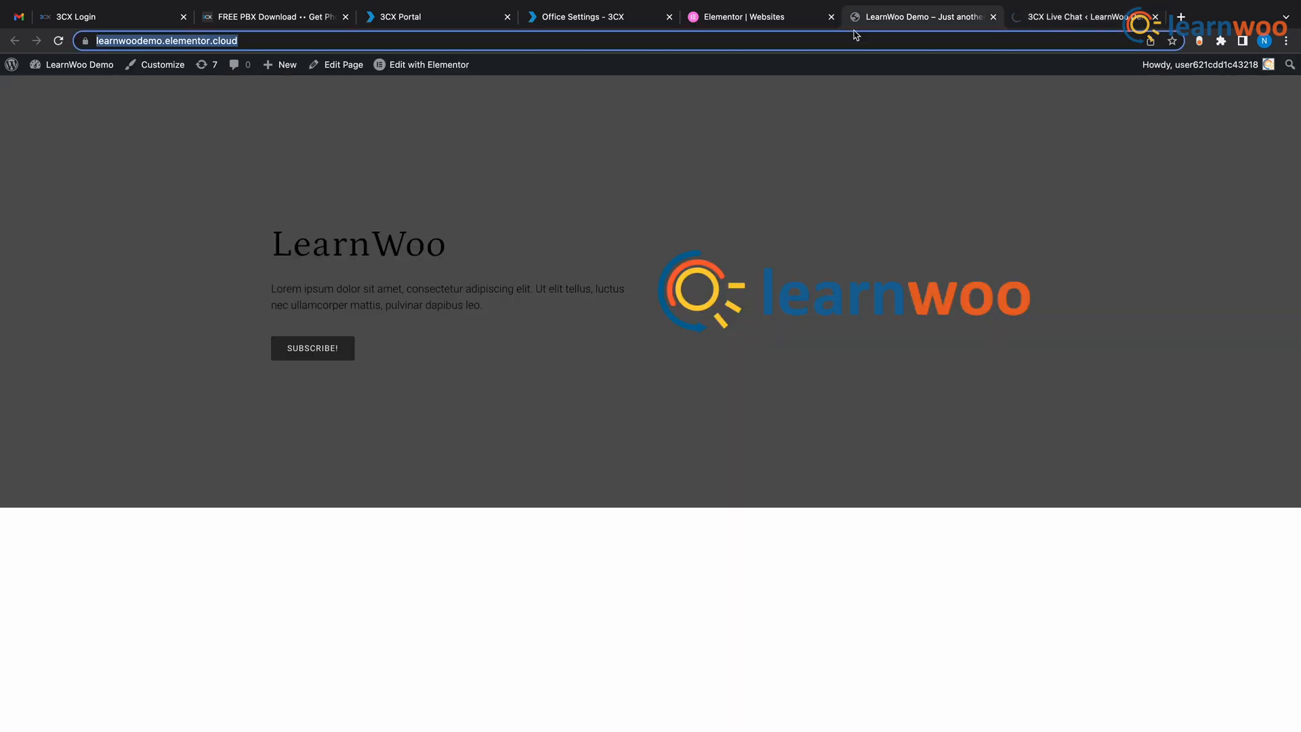
Step: Reload the LearnWoo homepage and start a 'Chat with us' session in the widget
click(58, 41)
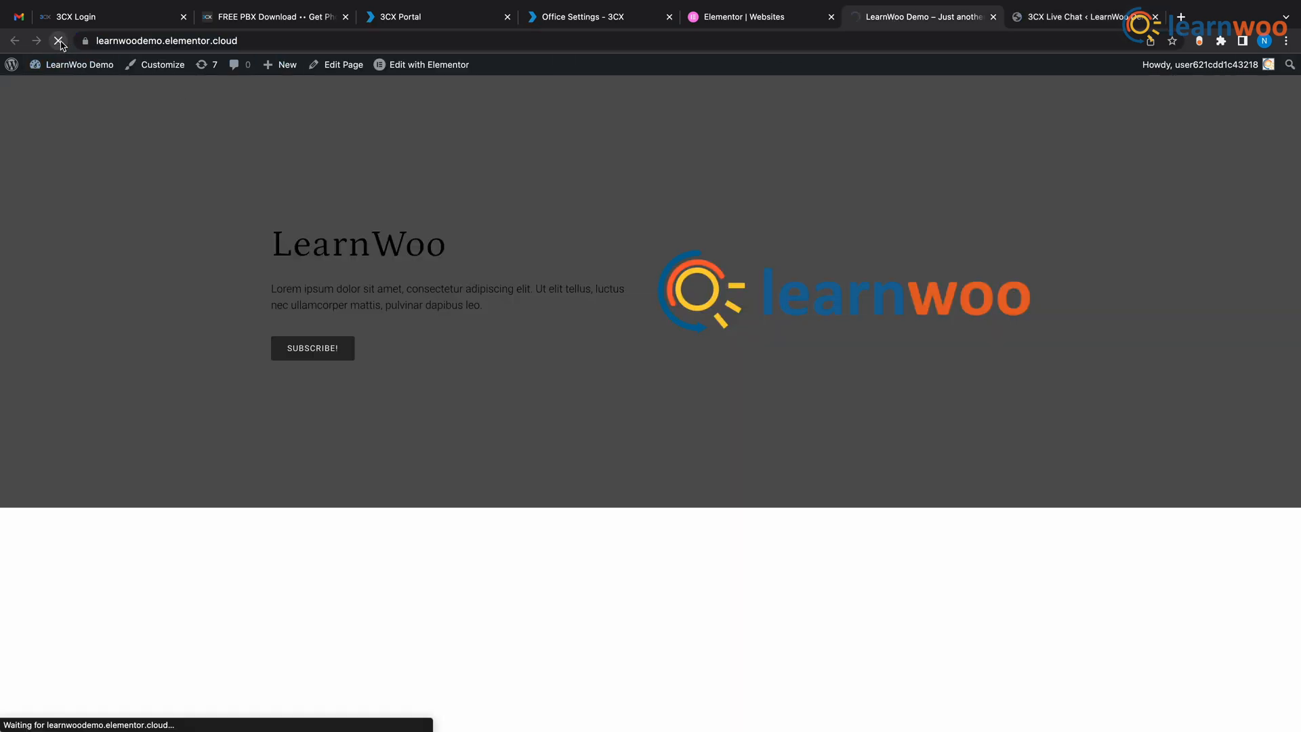
click(59, 41)
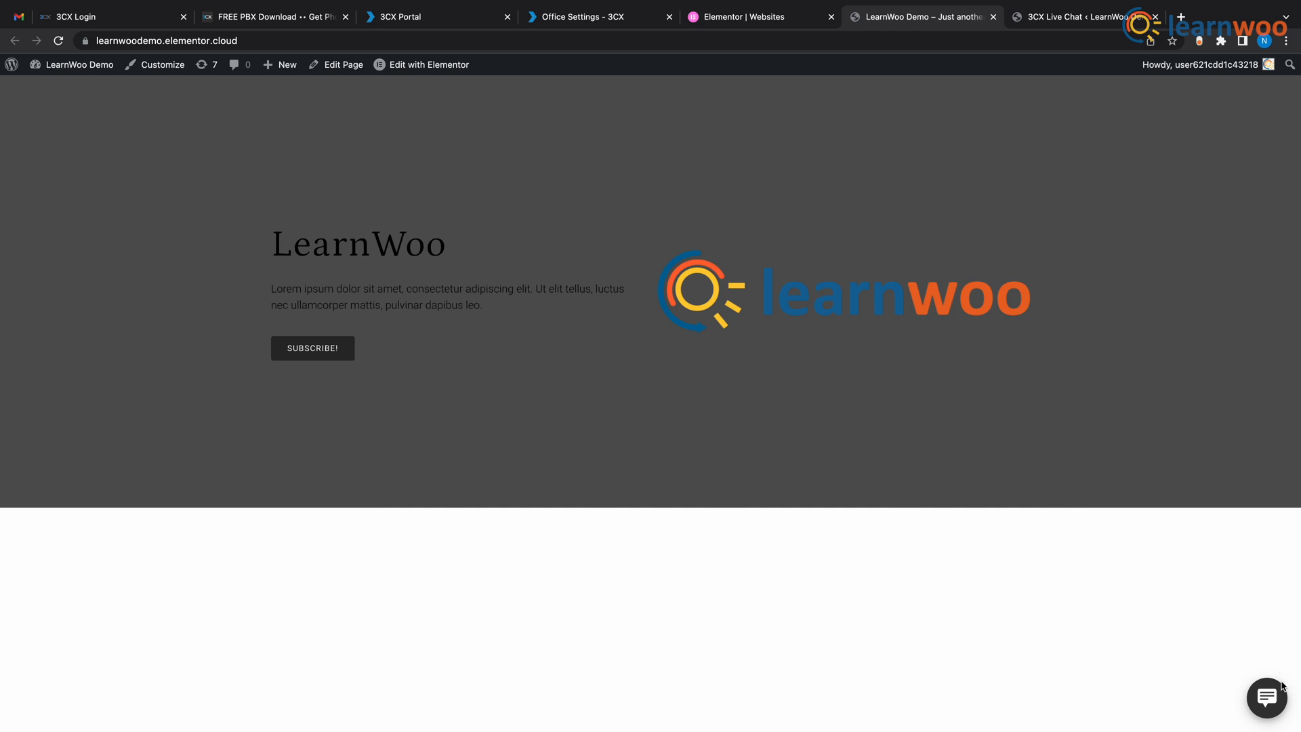
click(1265, 698)
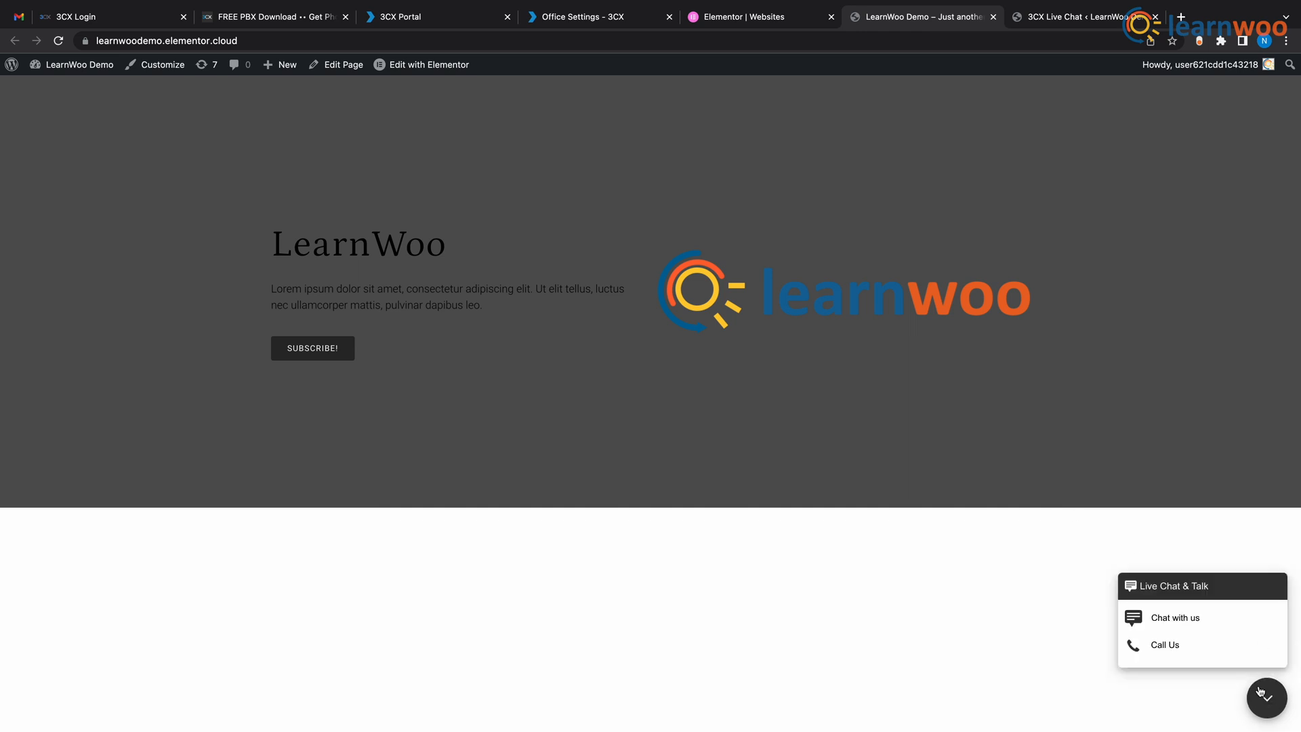
click(1175, 618)
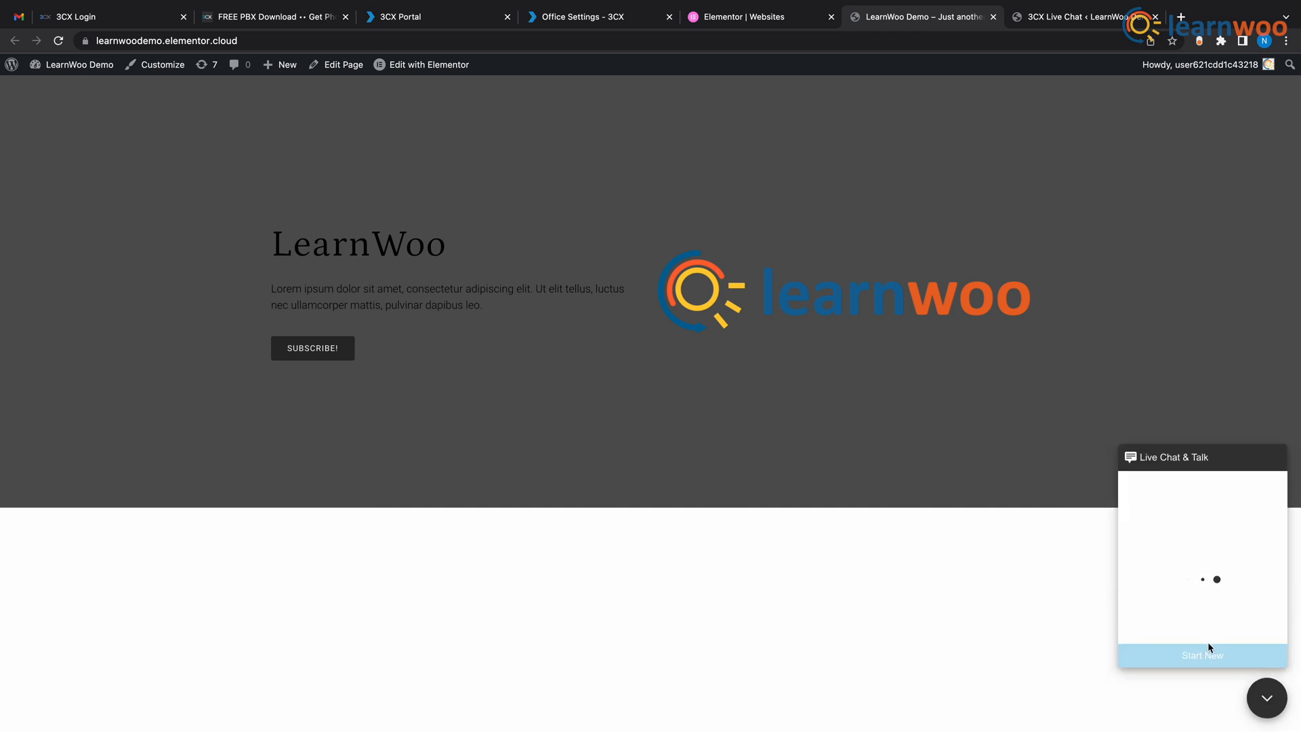
click(1201, 655)
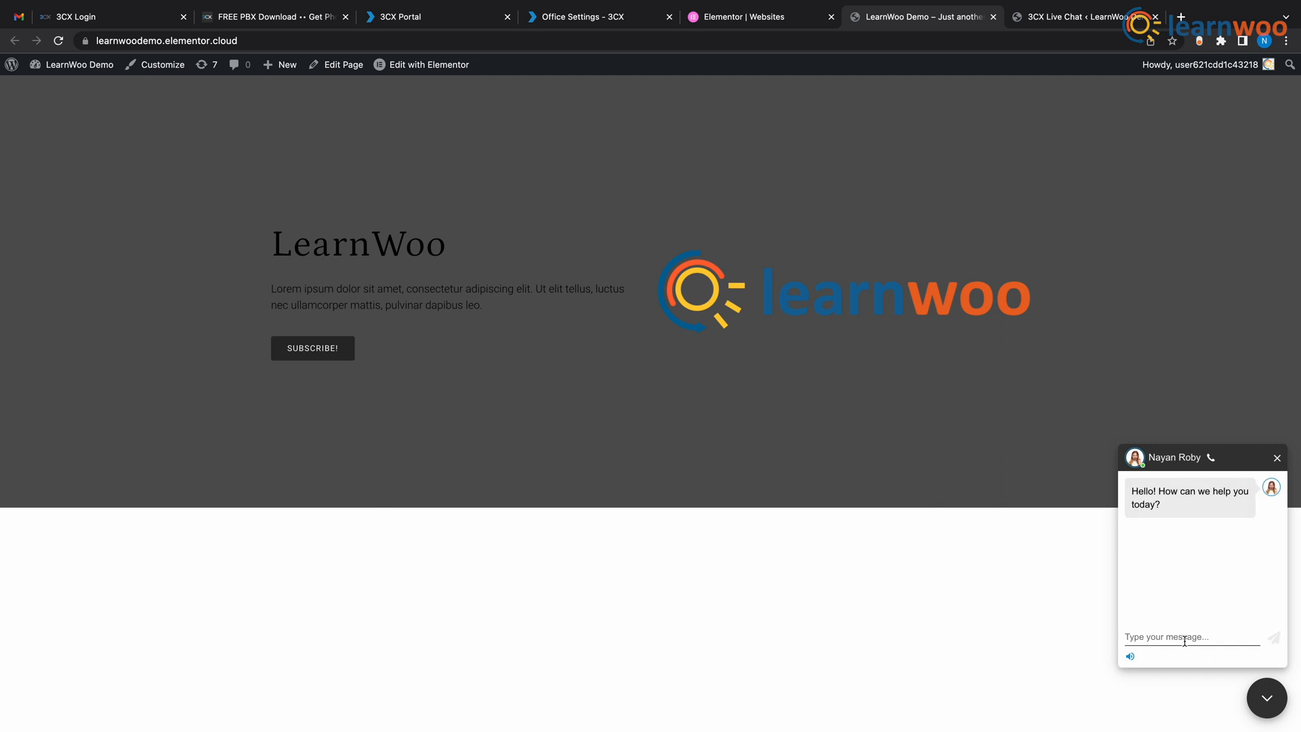
Step: Send 'Hello' to the agent and move to the 3CX web client
text(Hell)
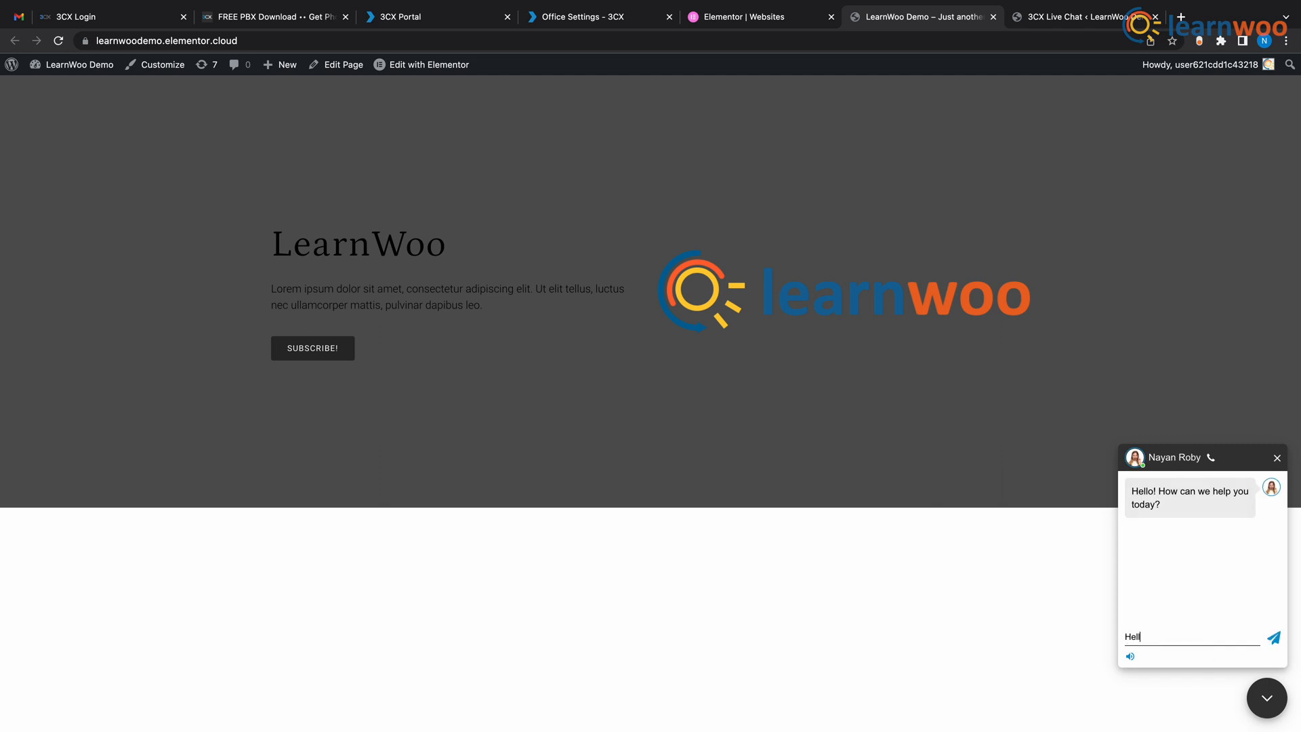
click(1272, 637)
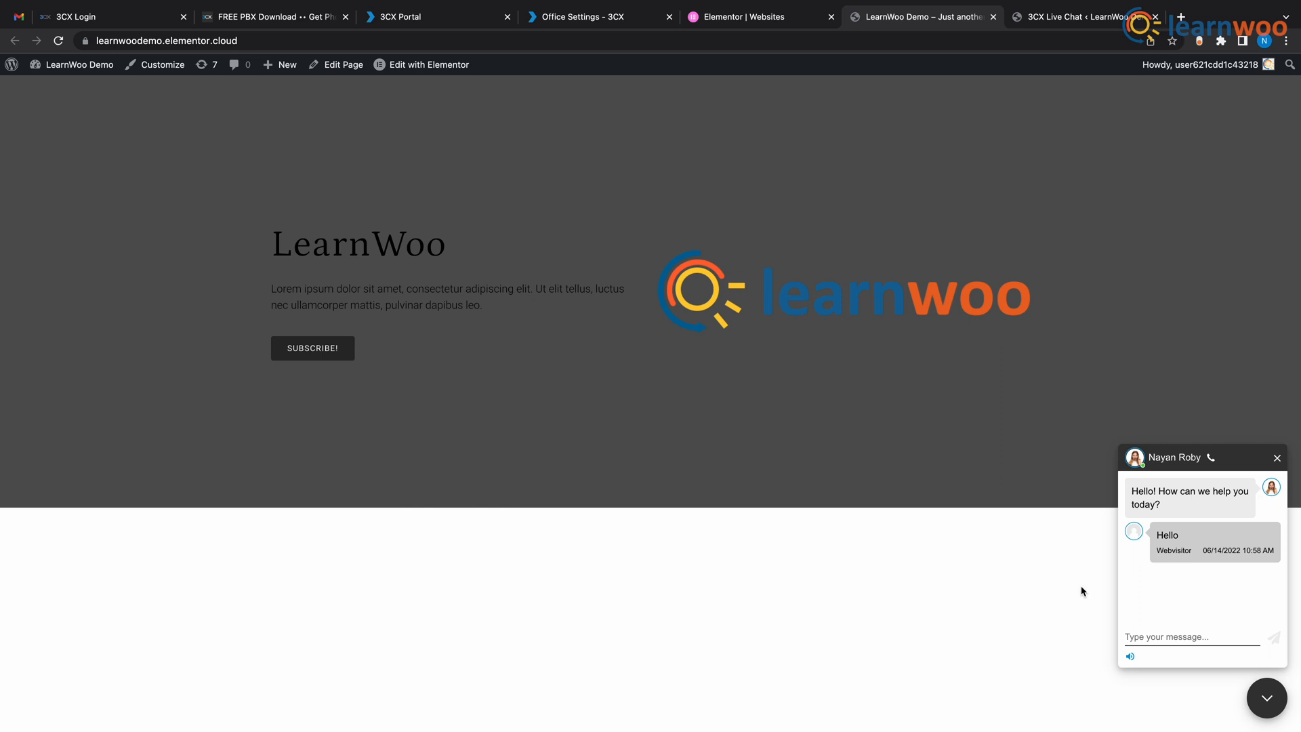
click(581, 16)
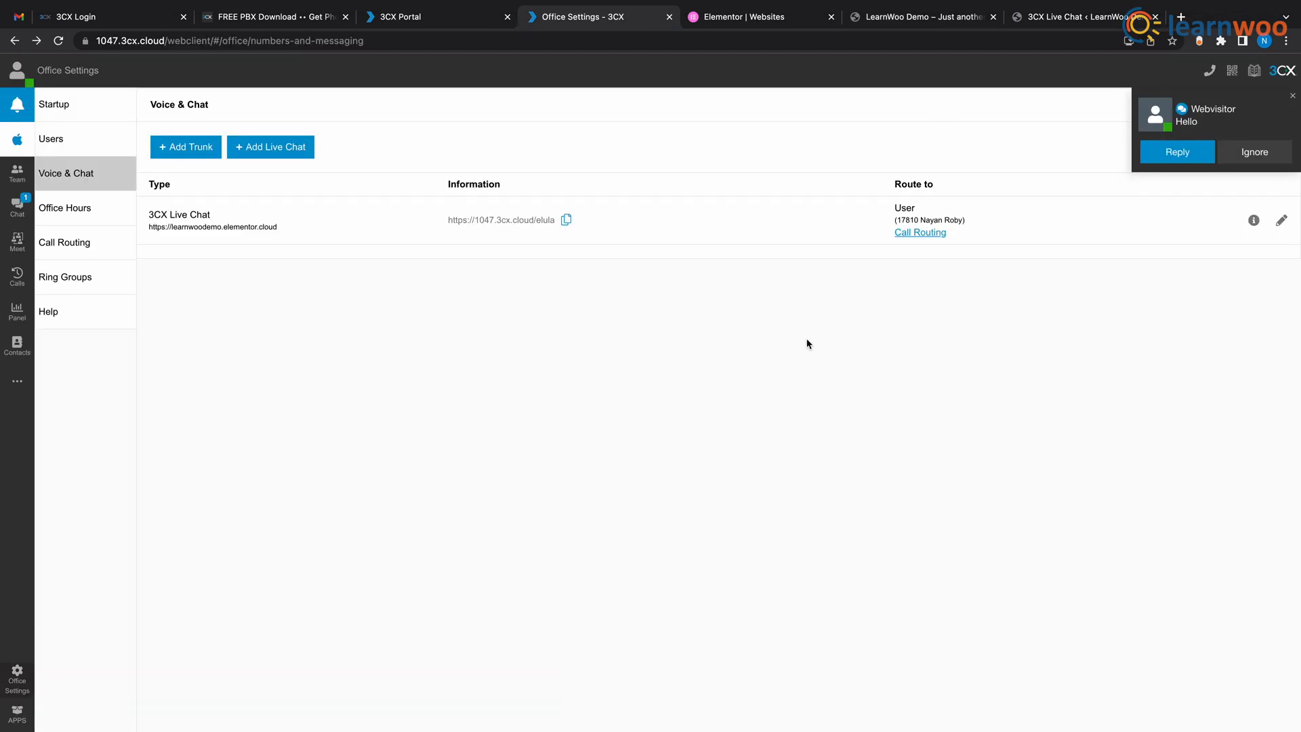
Step: Reply 'Hello' to the webvisitor chat and view it in the LearnWoo site widget
click(1176, 152)
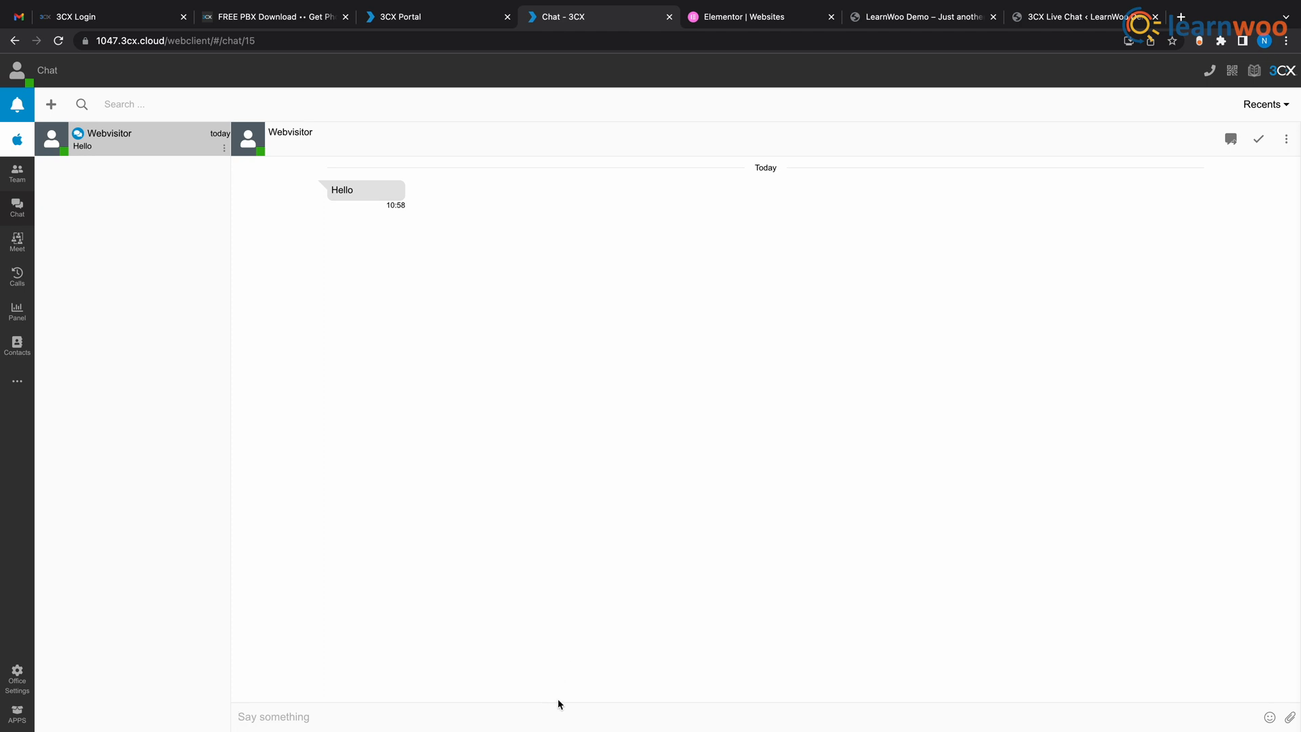
text(Hello)
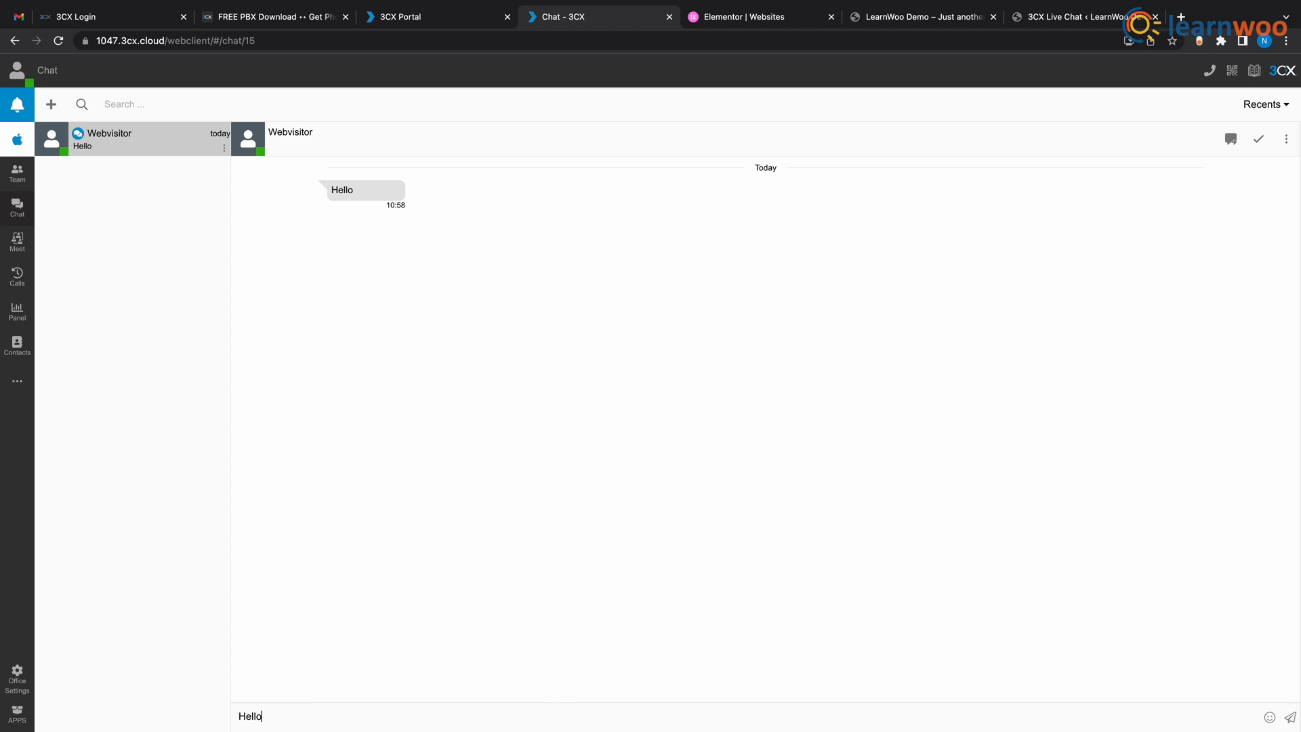
key(Return)
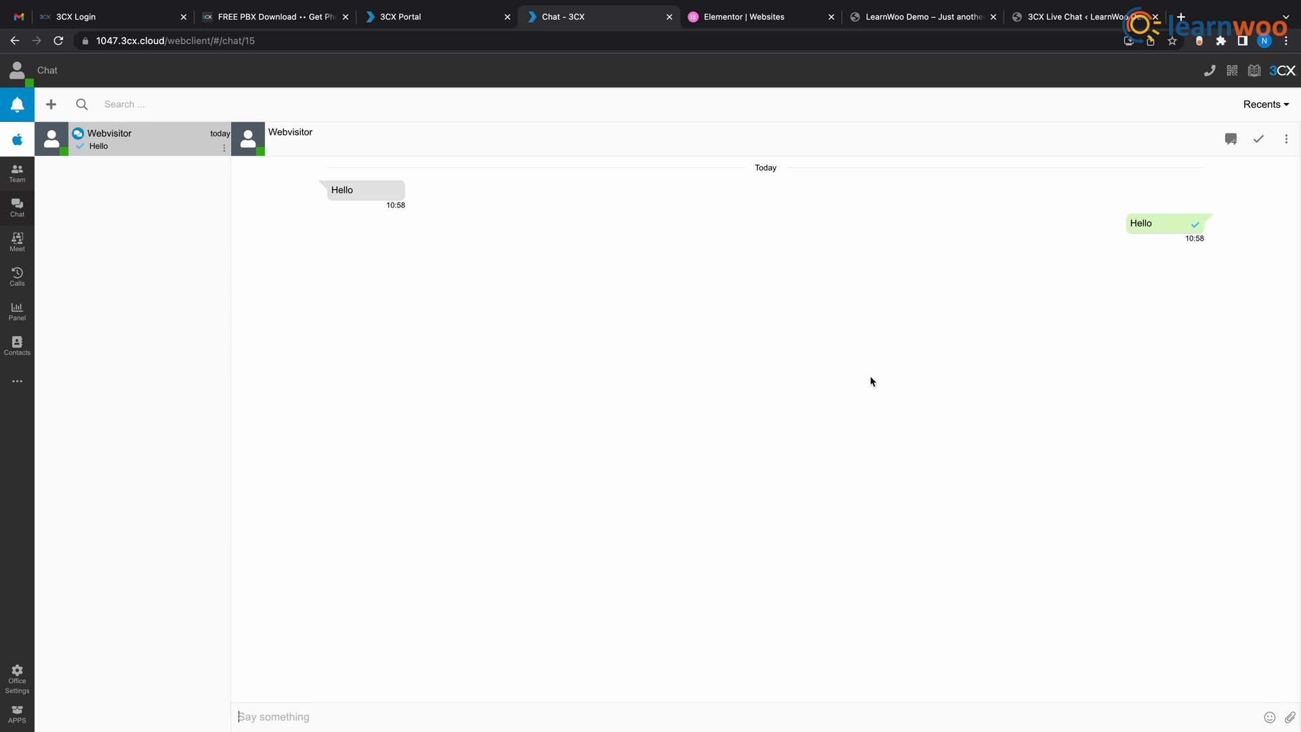
click(917, 16)
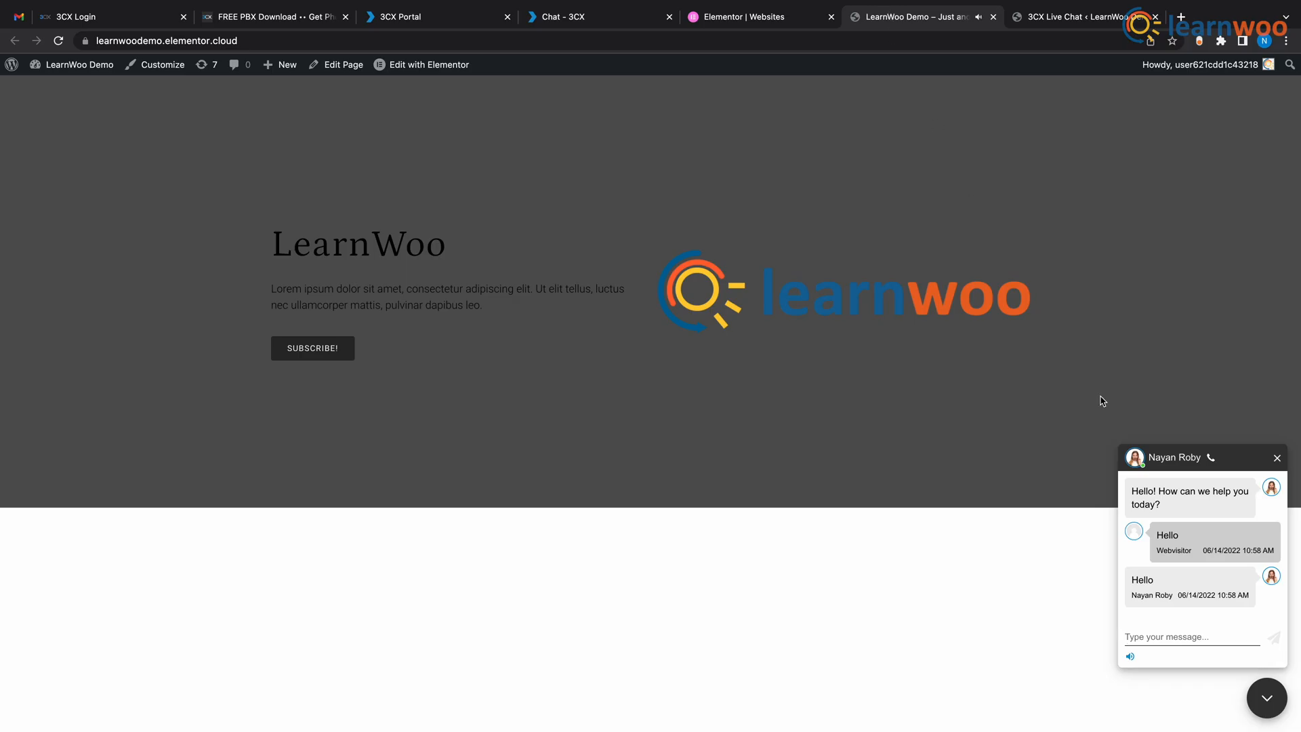
mouse_move(1202, 617)
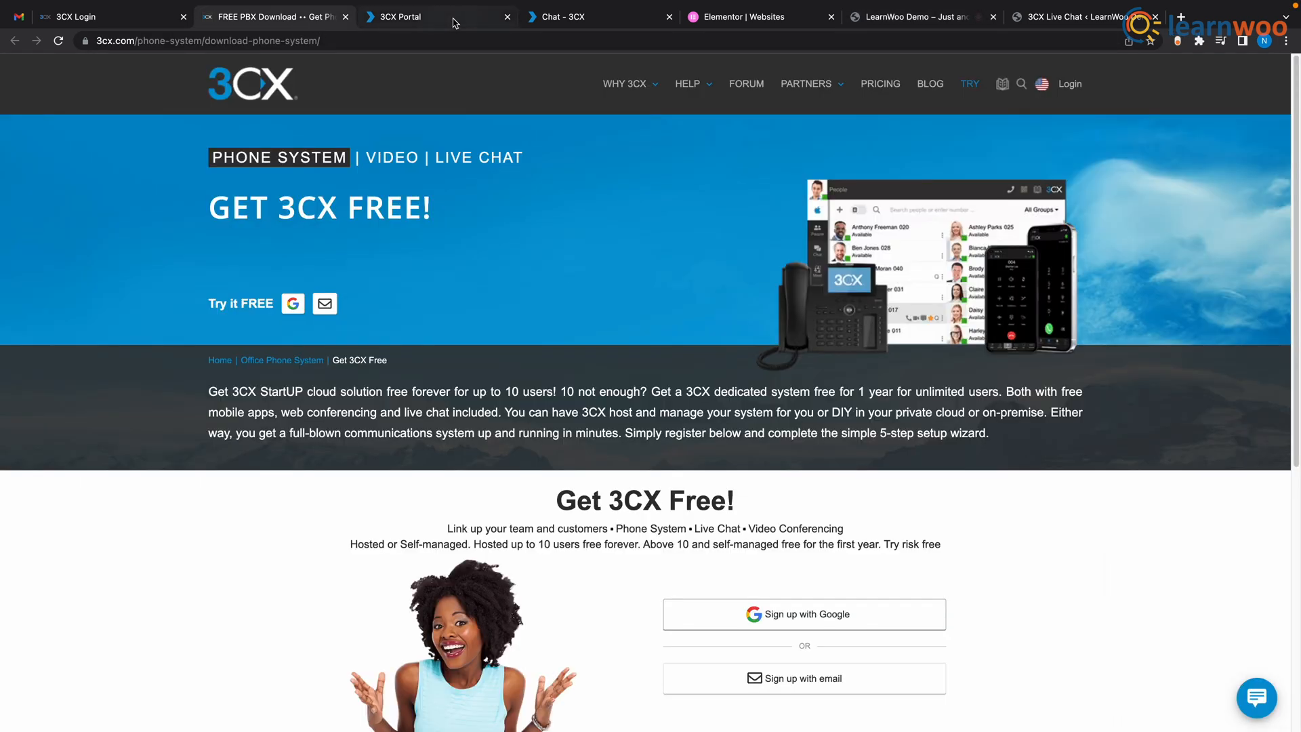
Step: Answer the webvisitor's LiveChat call and allow microphone access
click(563, 16)
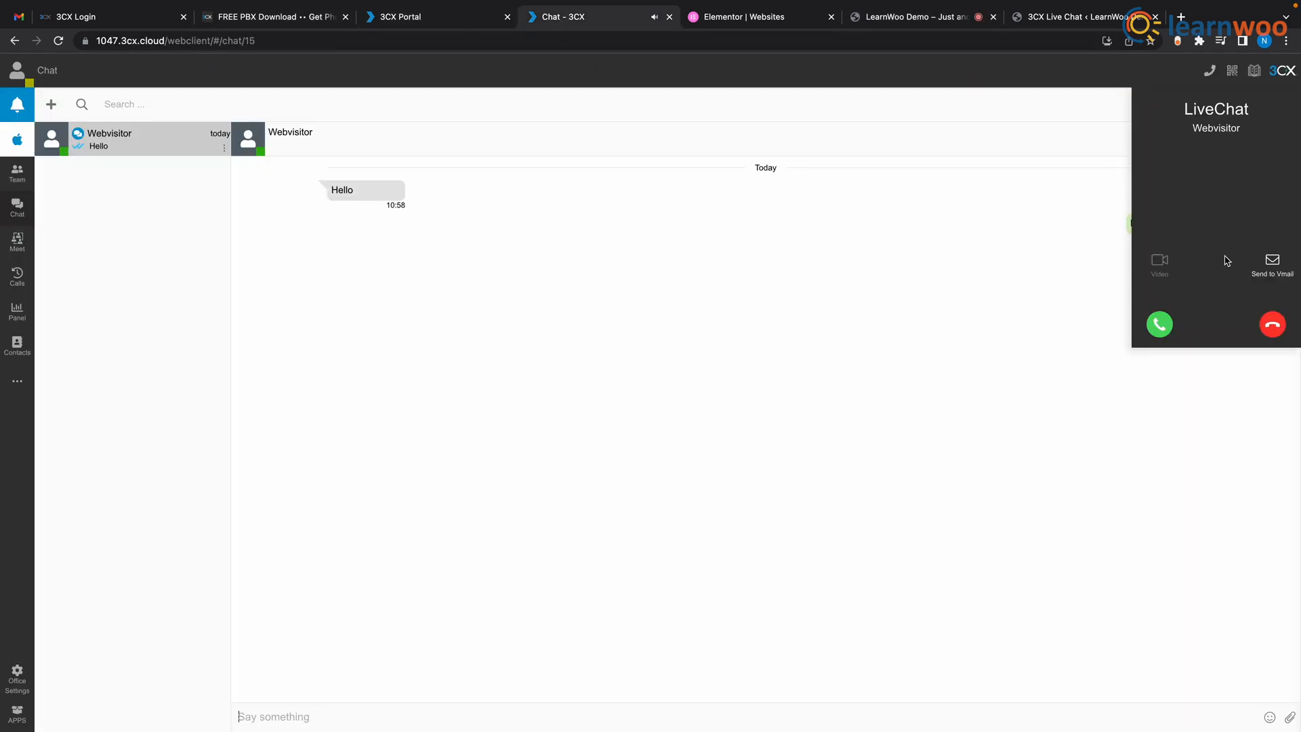
click(1159, 324)
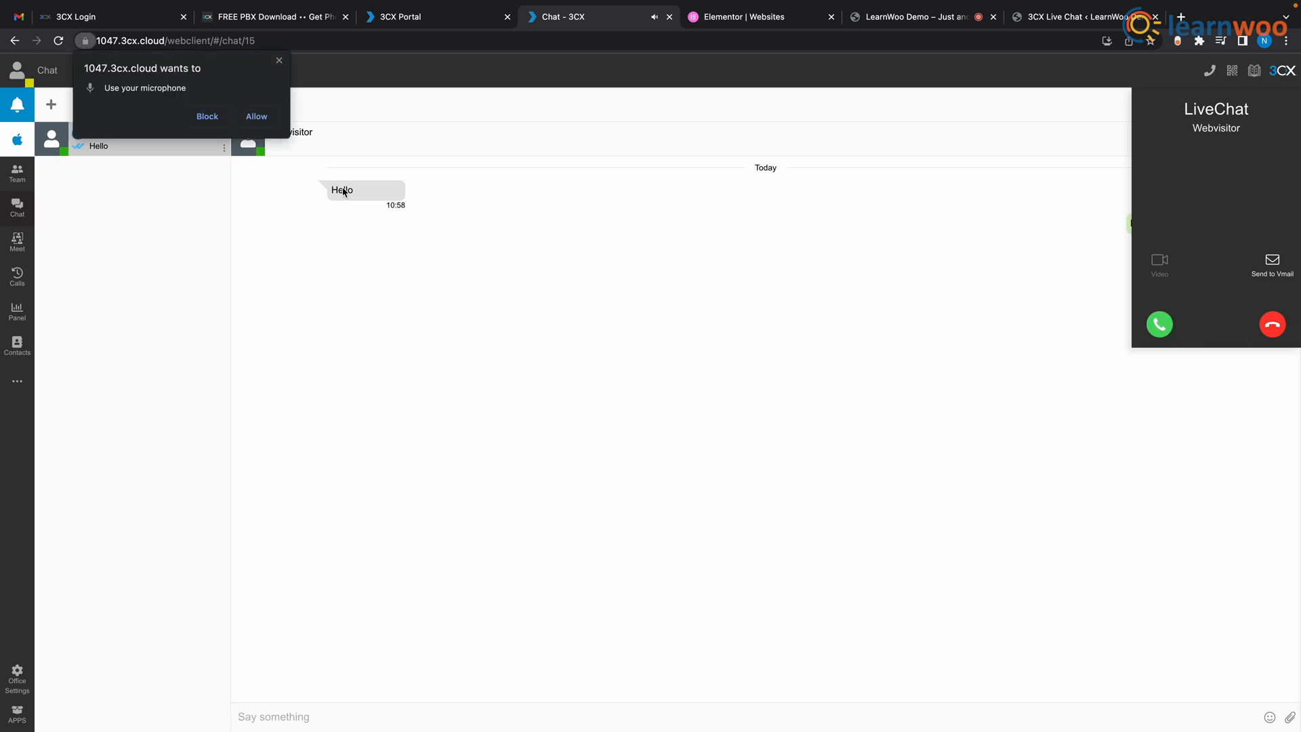
click(256, 116)
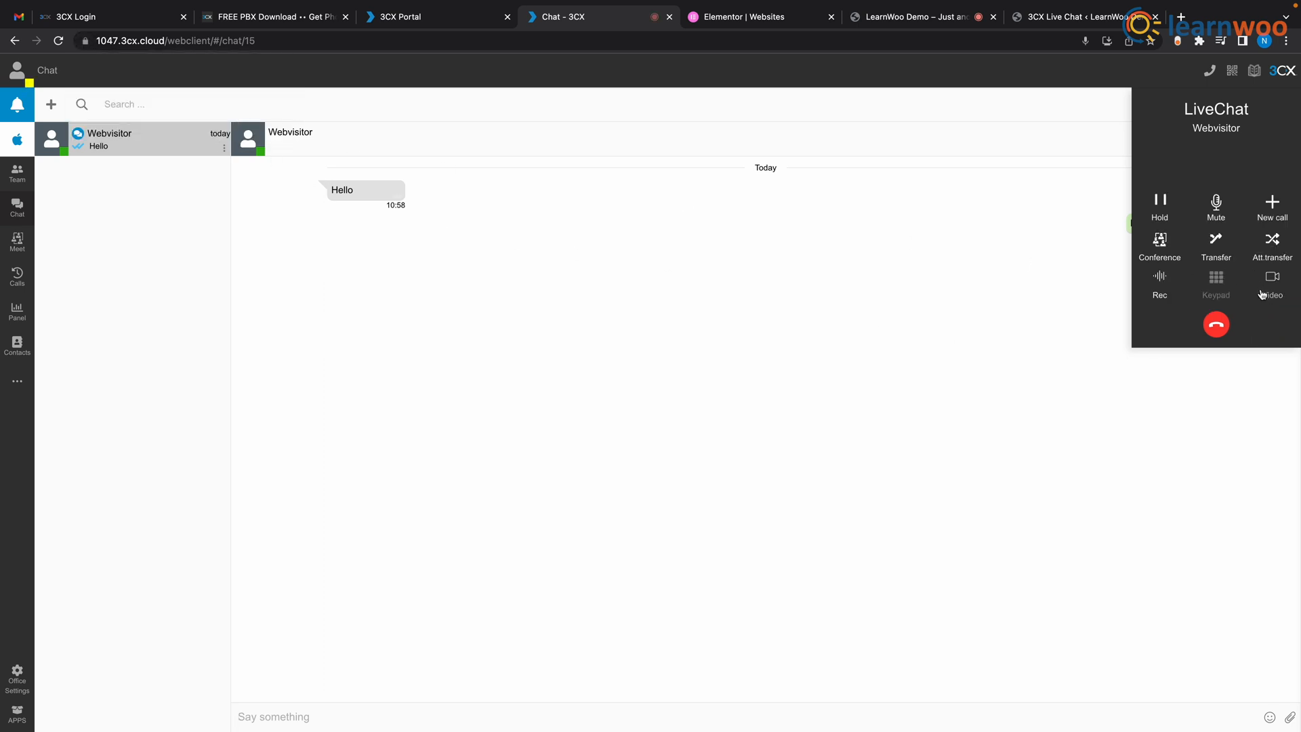